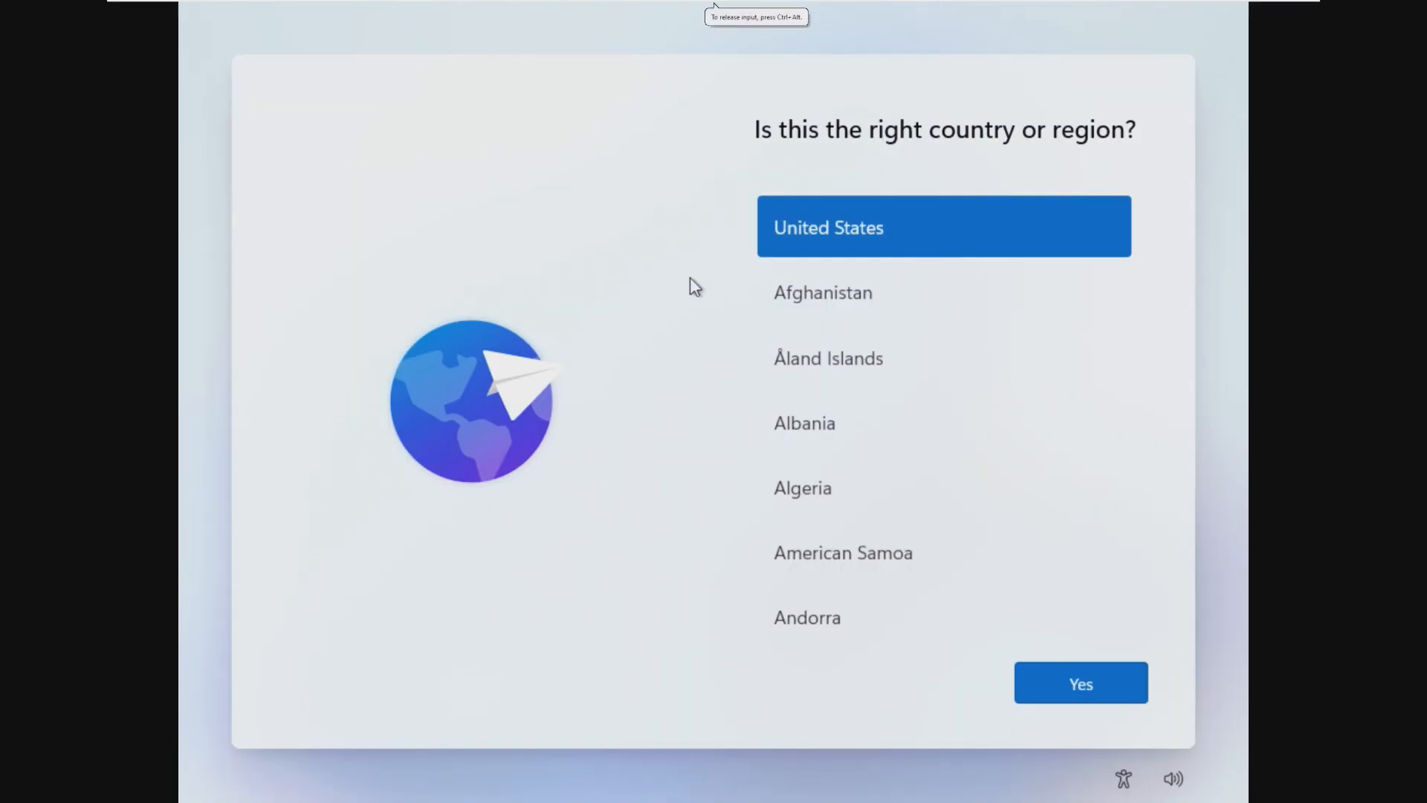
mouse_move(689, 337)
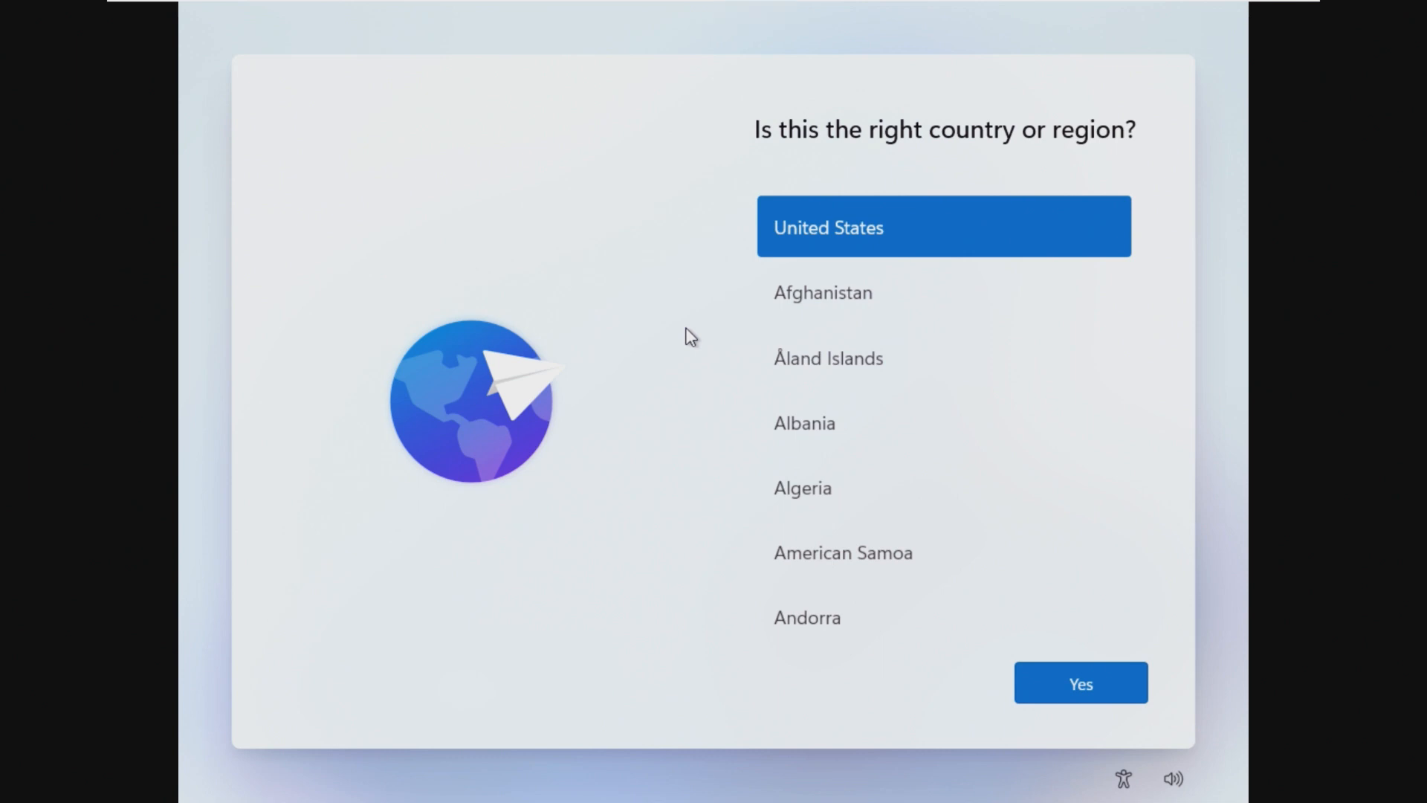
mouse_move(734, 455)
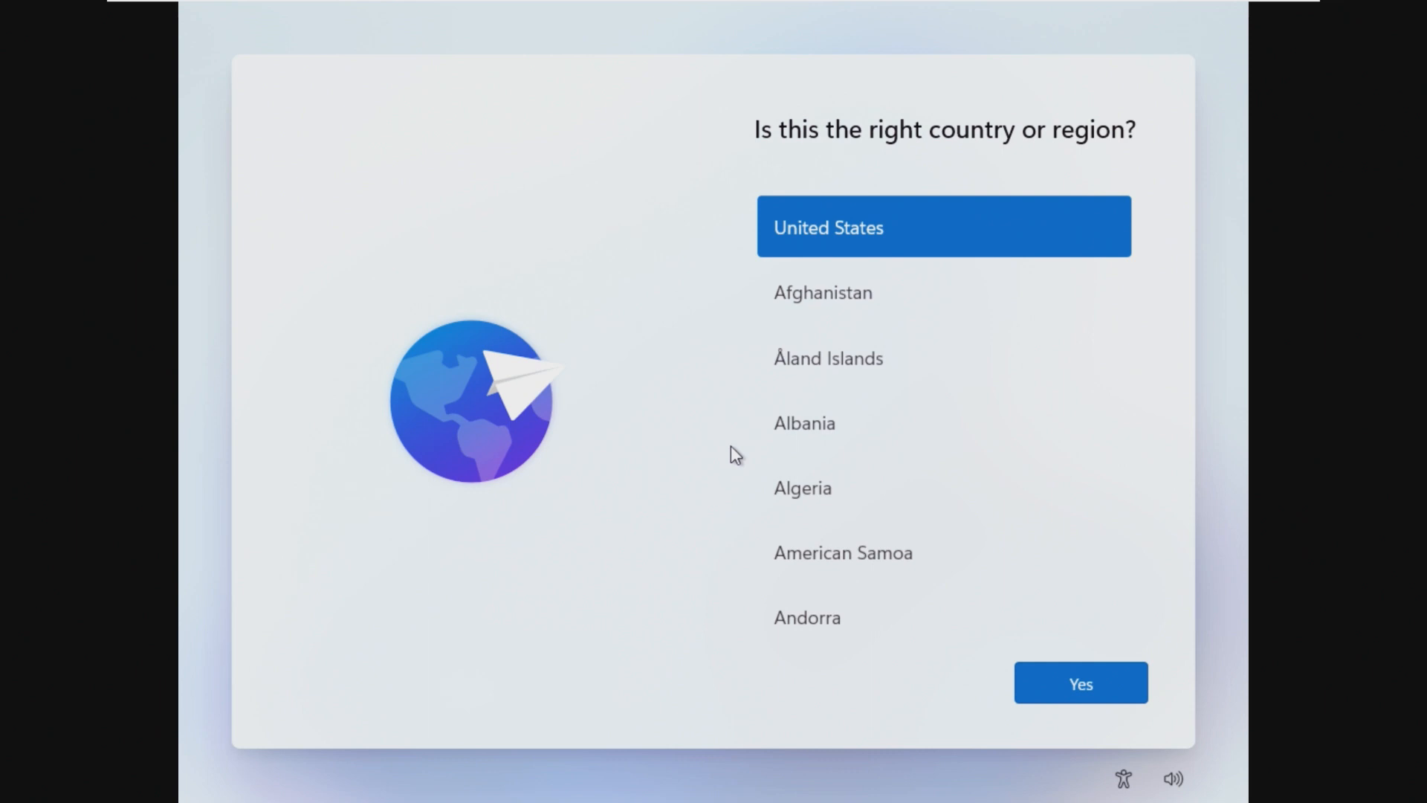
mouse_move(681, 521)
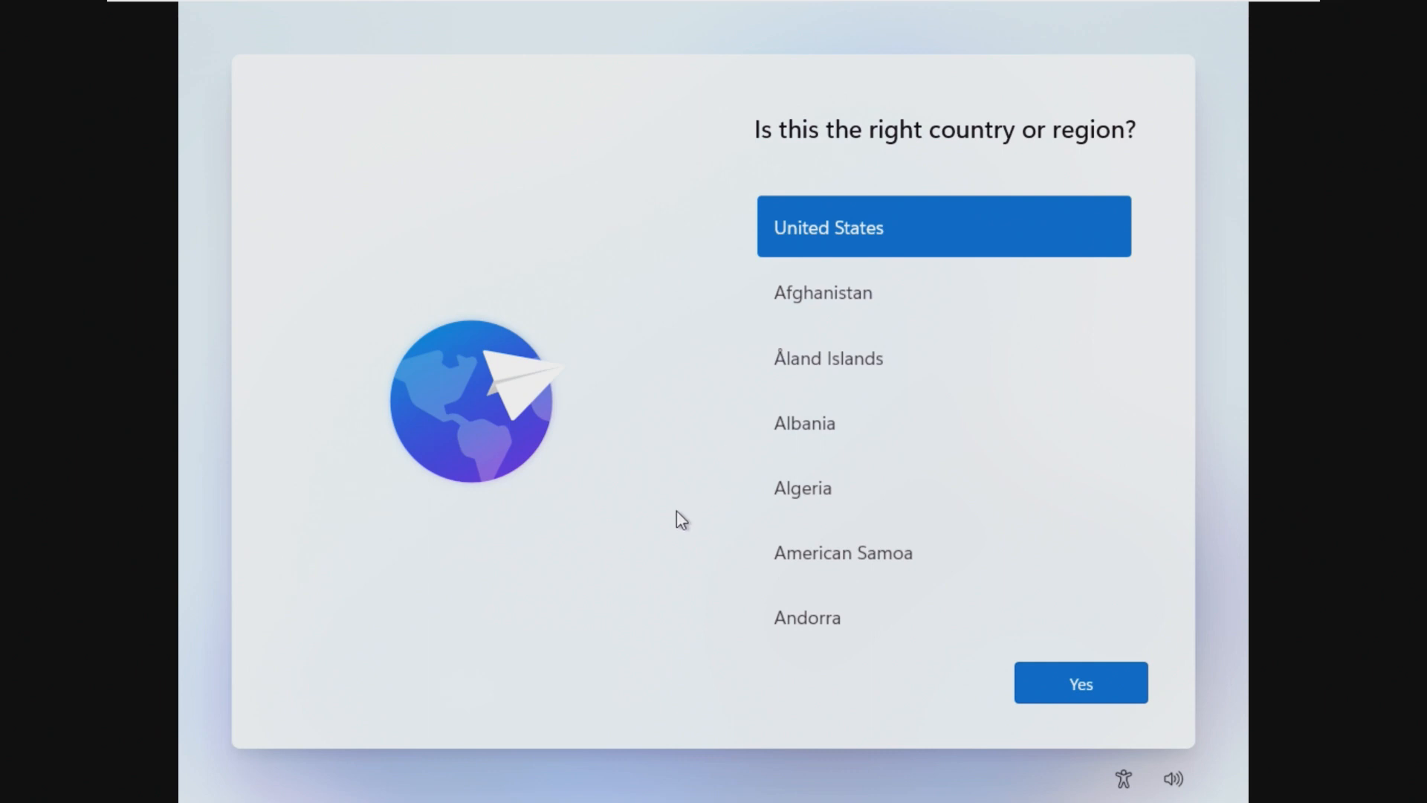
Step: Confirm United States as the region and US as the keyboard layout
click(1080, 683)
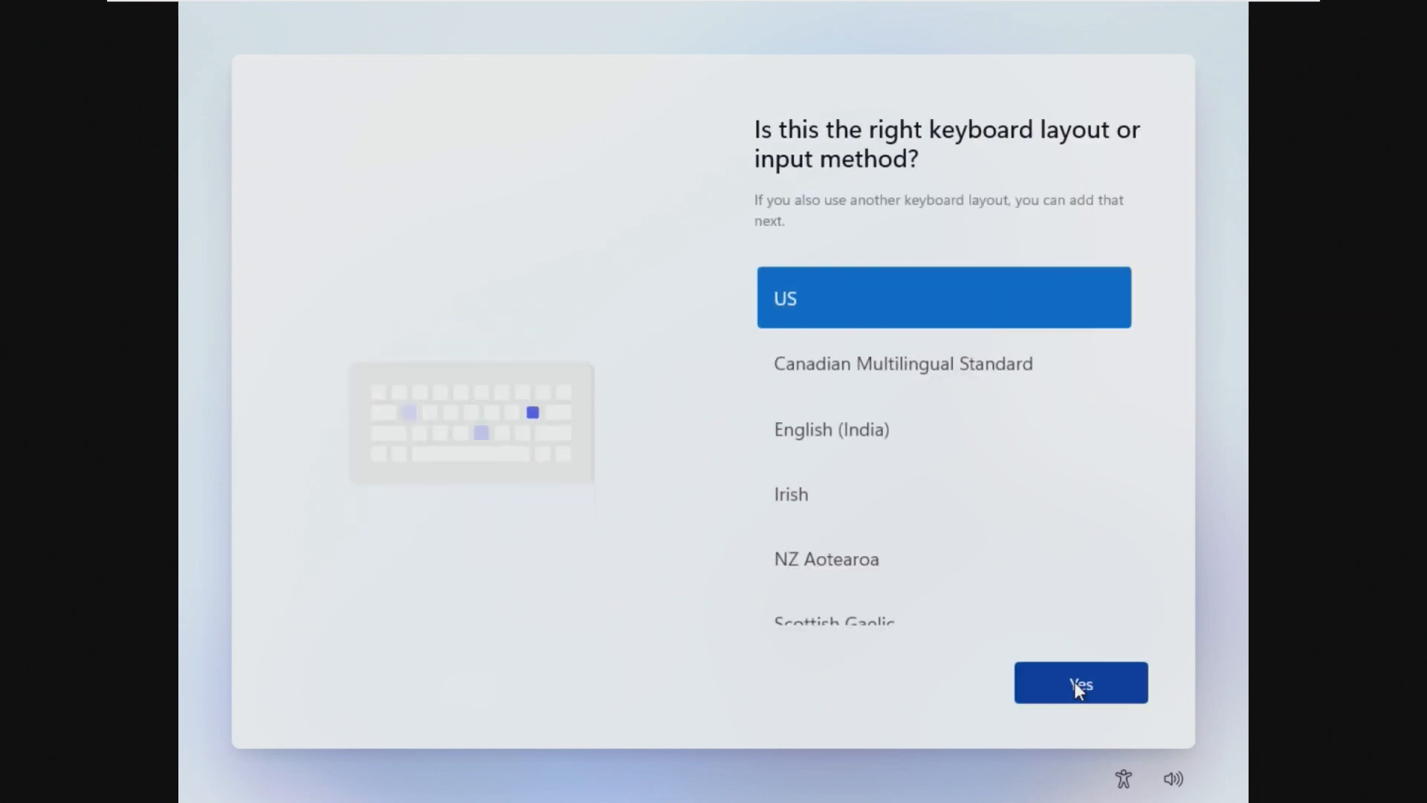
click(1080, 682)
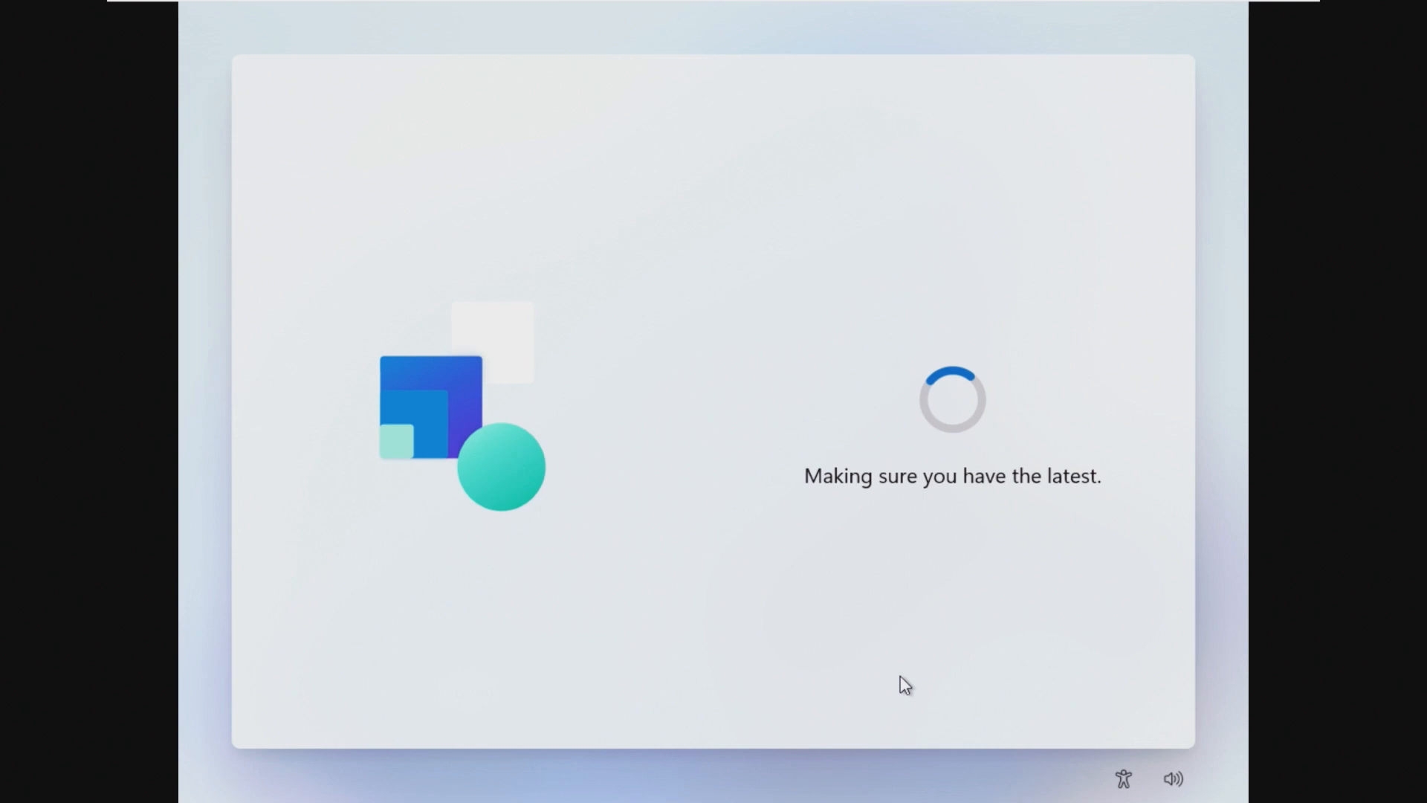
mouse_move(926, 395)
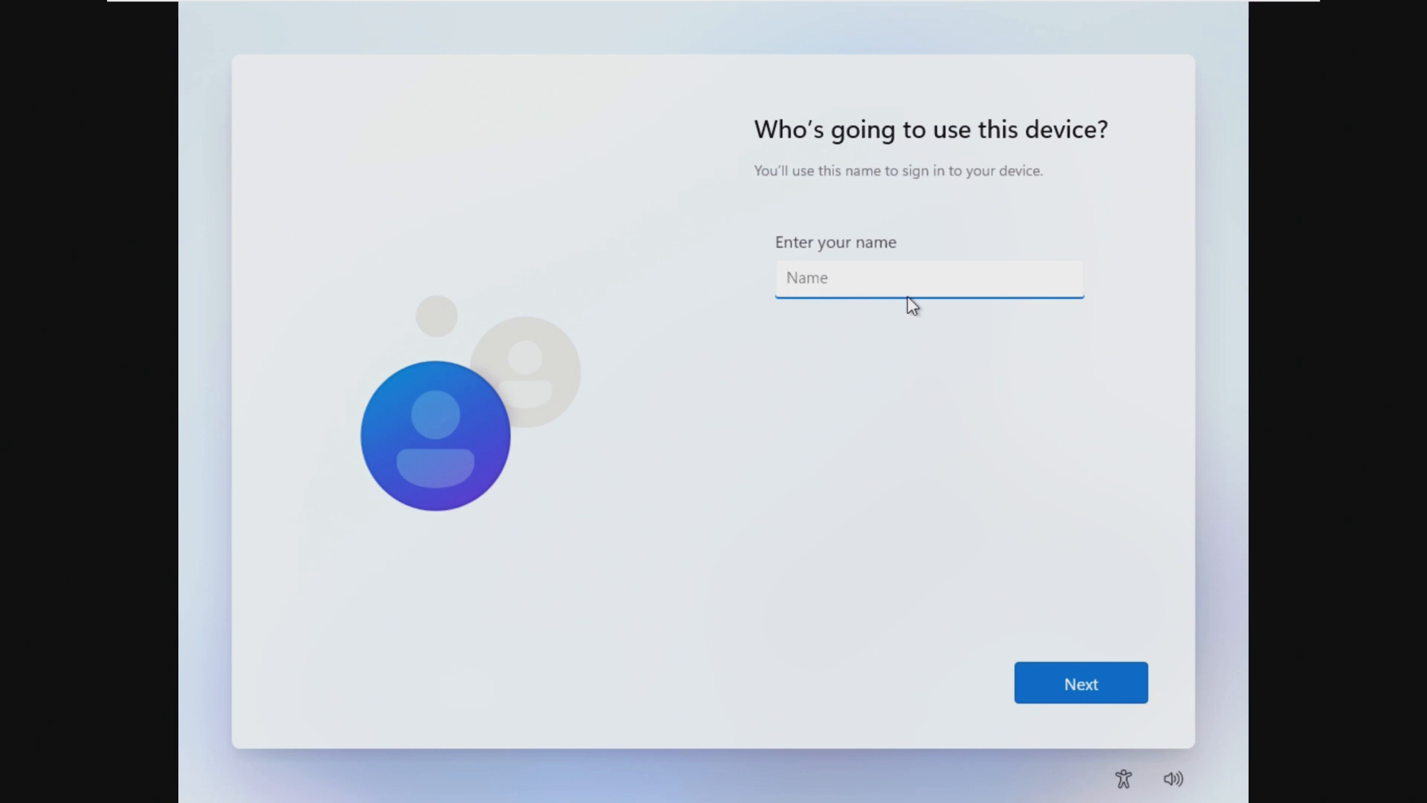
Step: Name the local account 'Nano11' and continue setup to the desktop
text(Nano11)
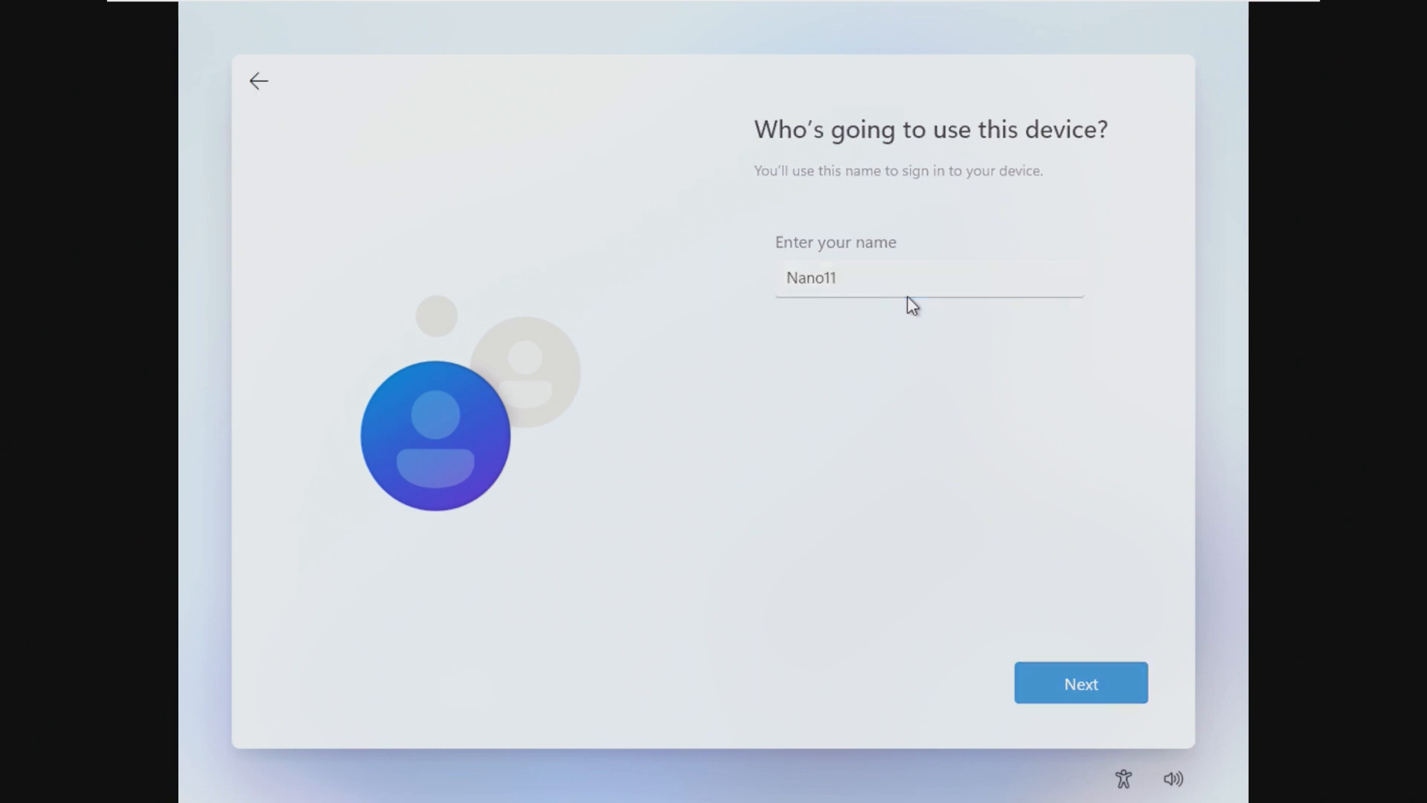
click(1081, 684)
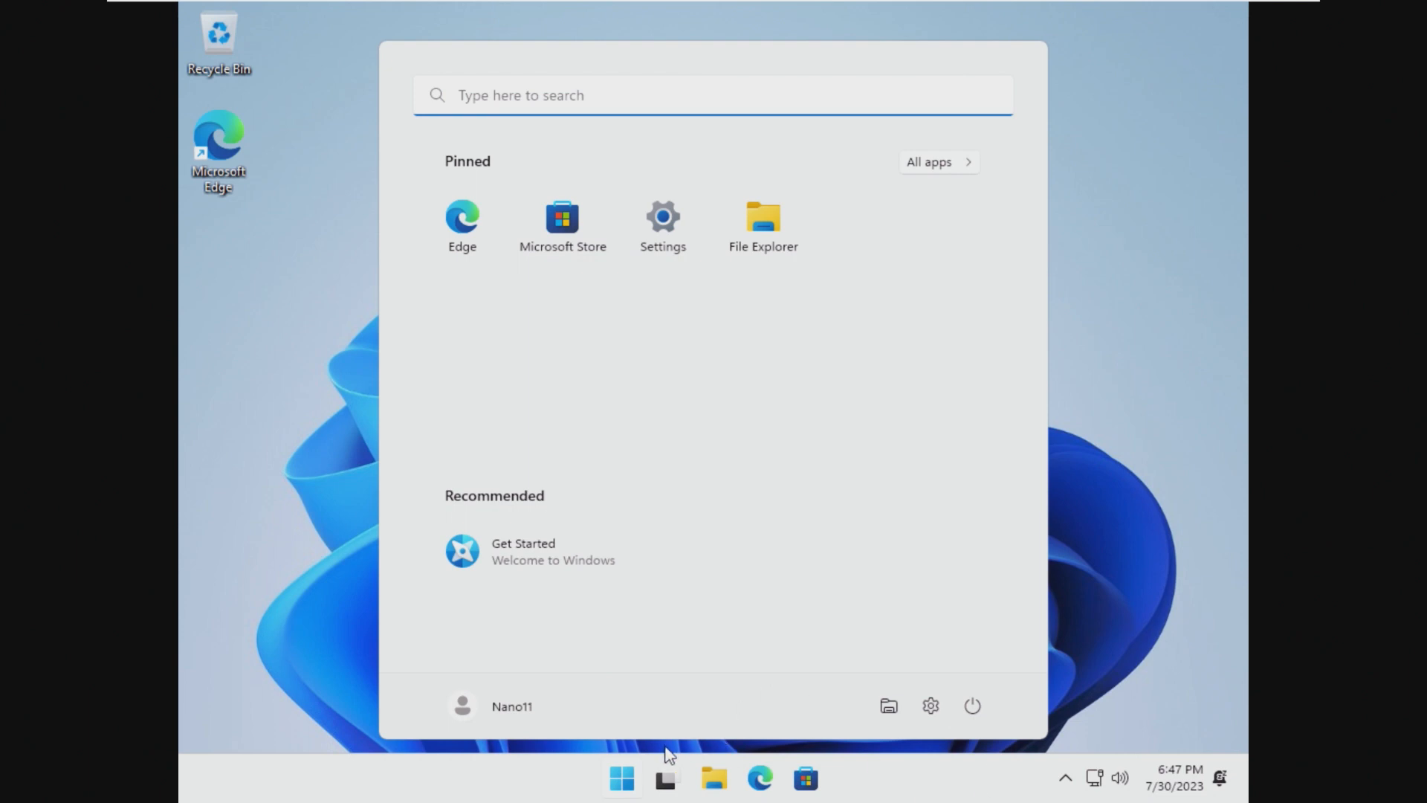
Step: Dismiss Start and show This PC in File Explorer with Local Disk C free space
click(208, 7)
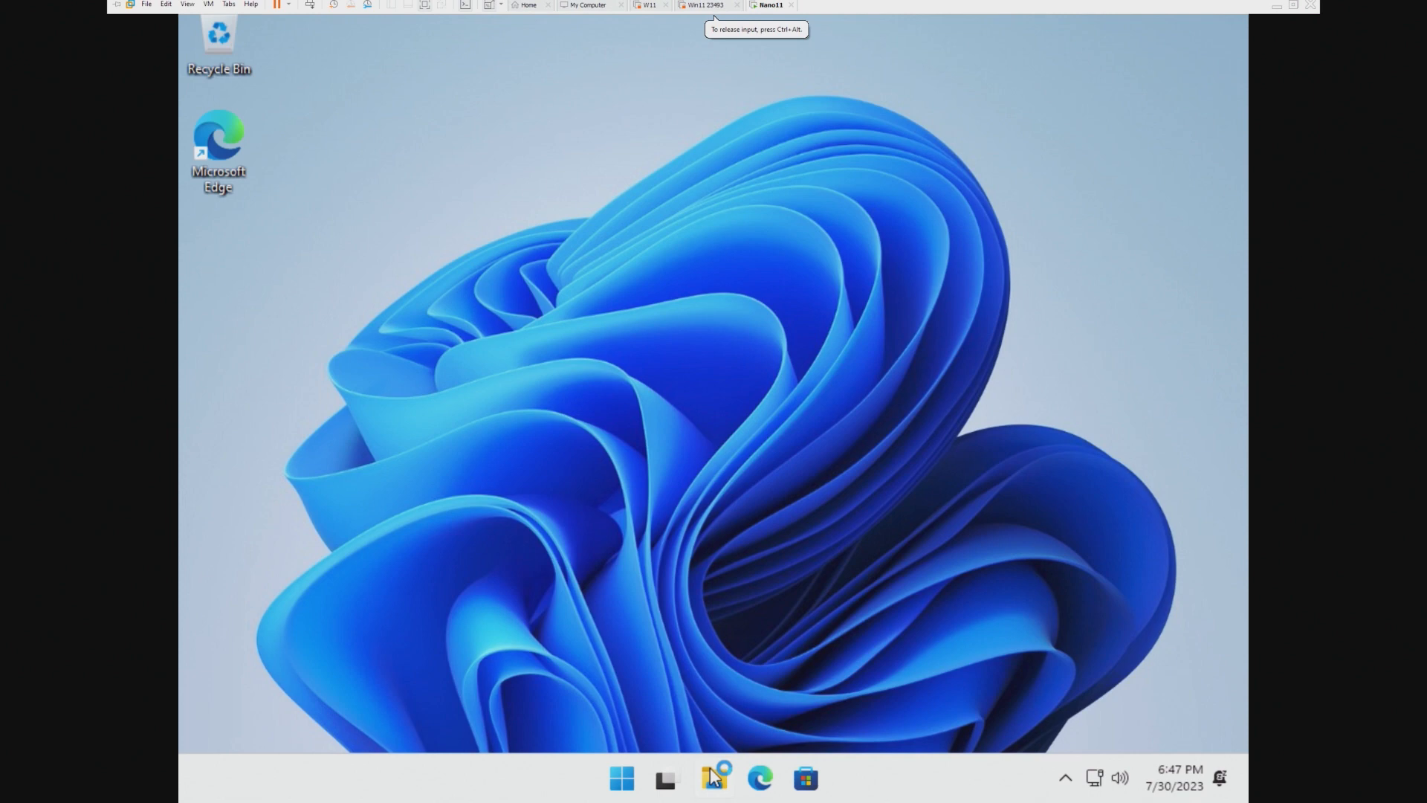
click(702, 778)
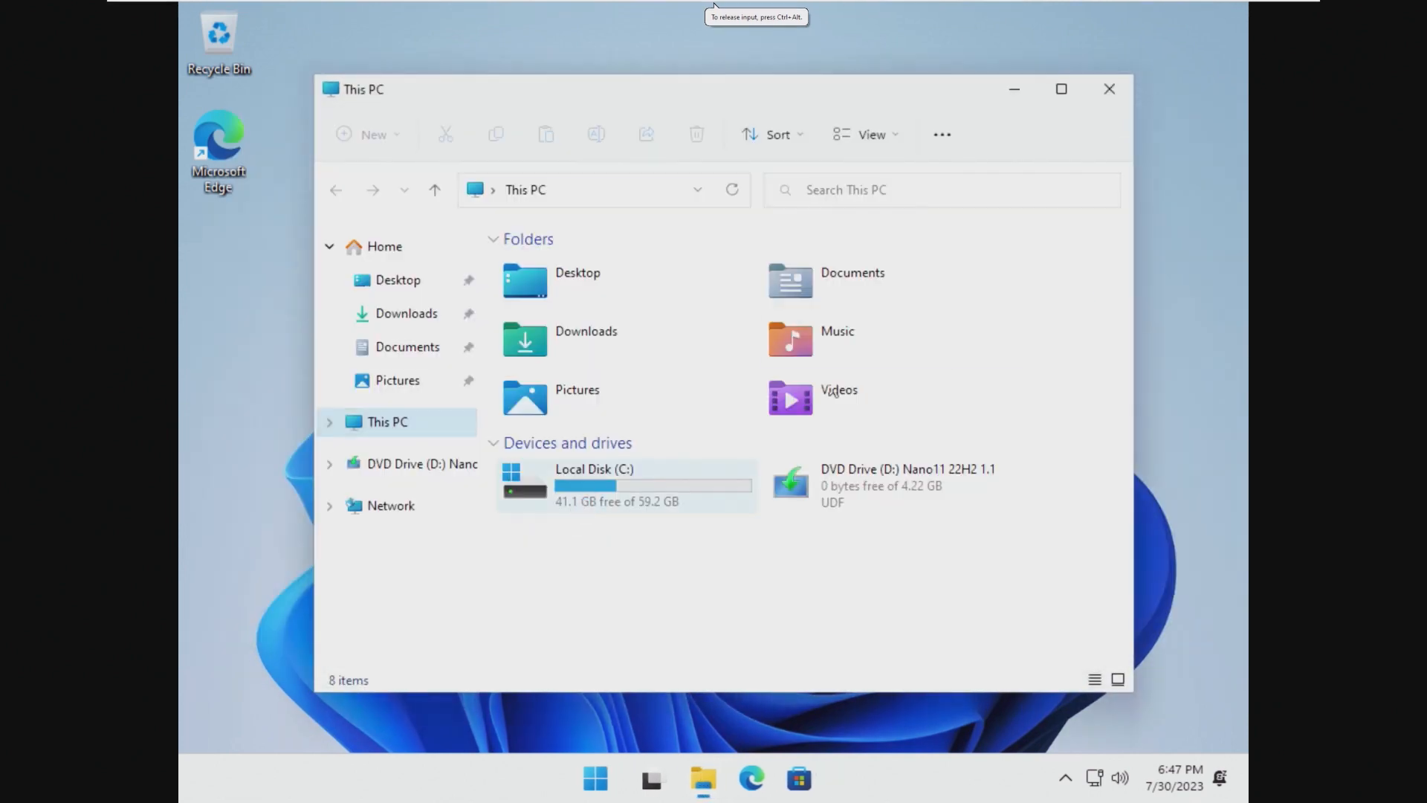
mouse_move(590, 505)
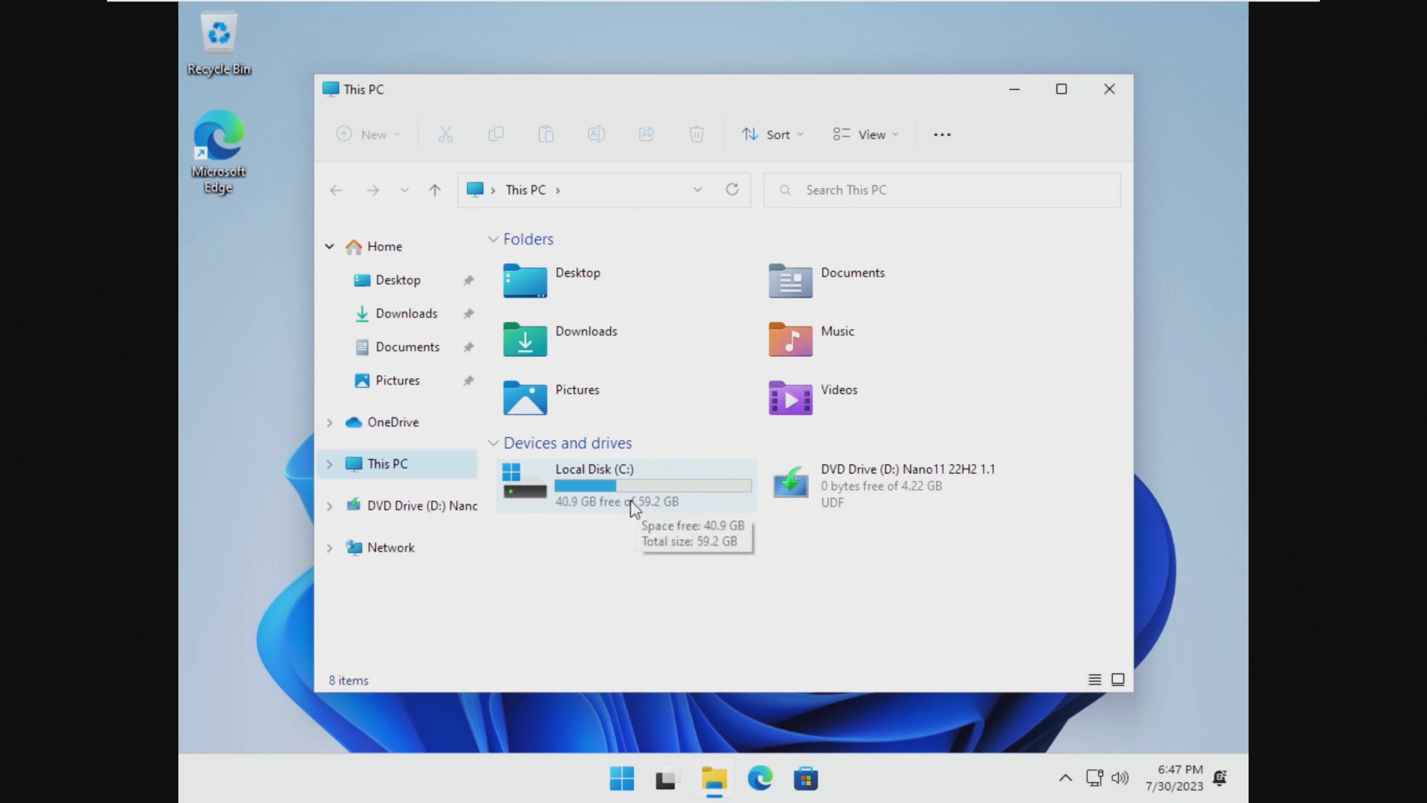
mouse_move(566, 518)
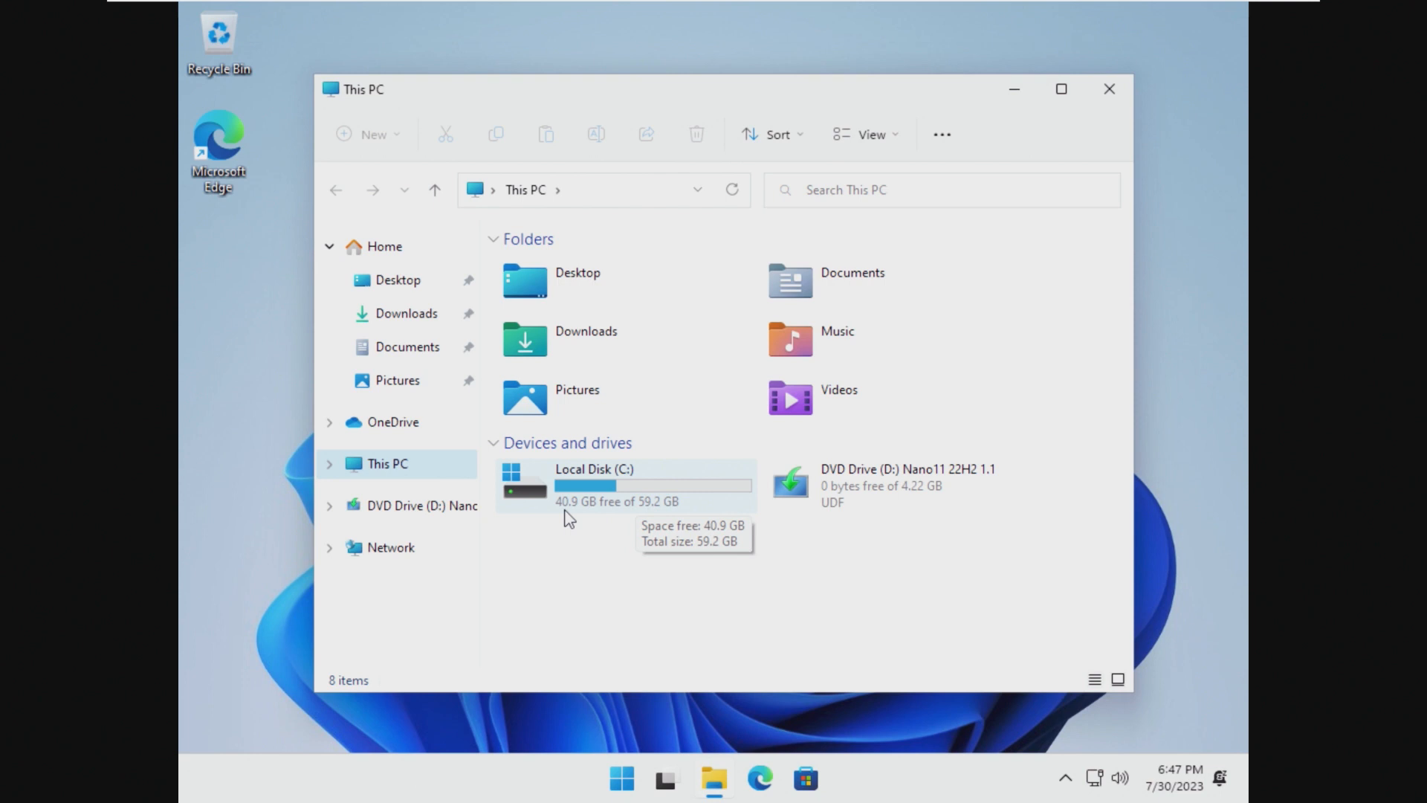
mouse_move(521, 519)
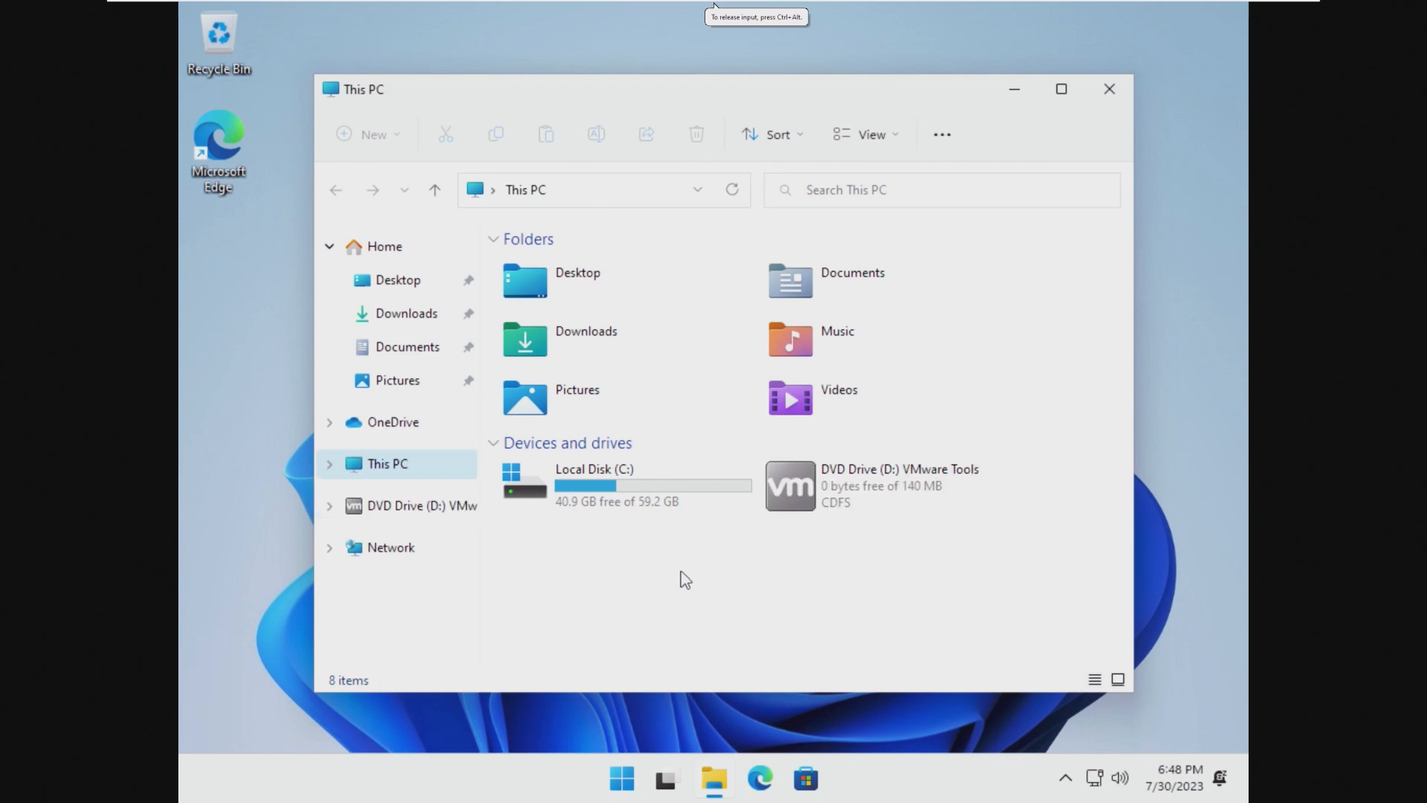
Step: Install VMware Tools from the DVD drive and close the This PC window
click(899, 484)
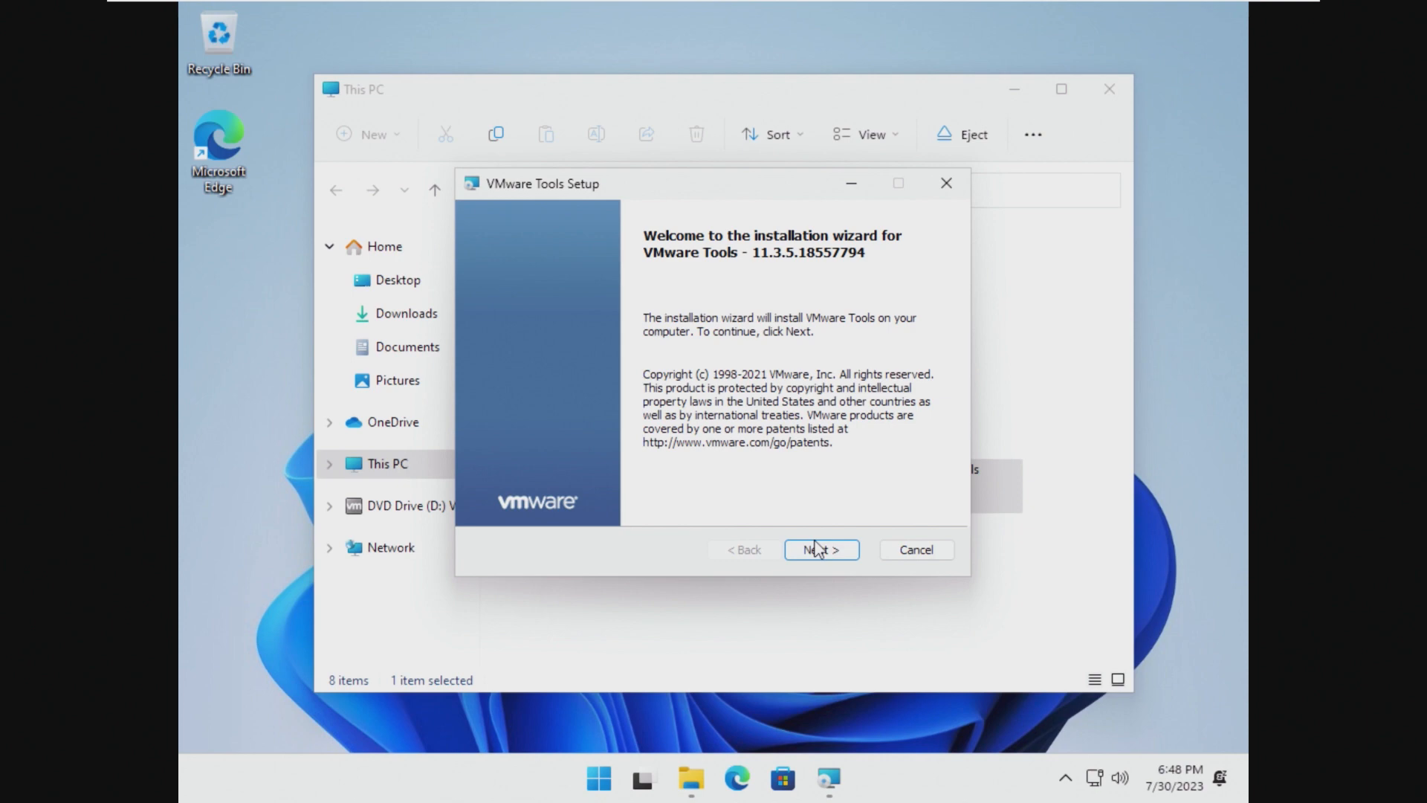
click(820, 549)
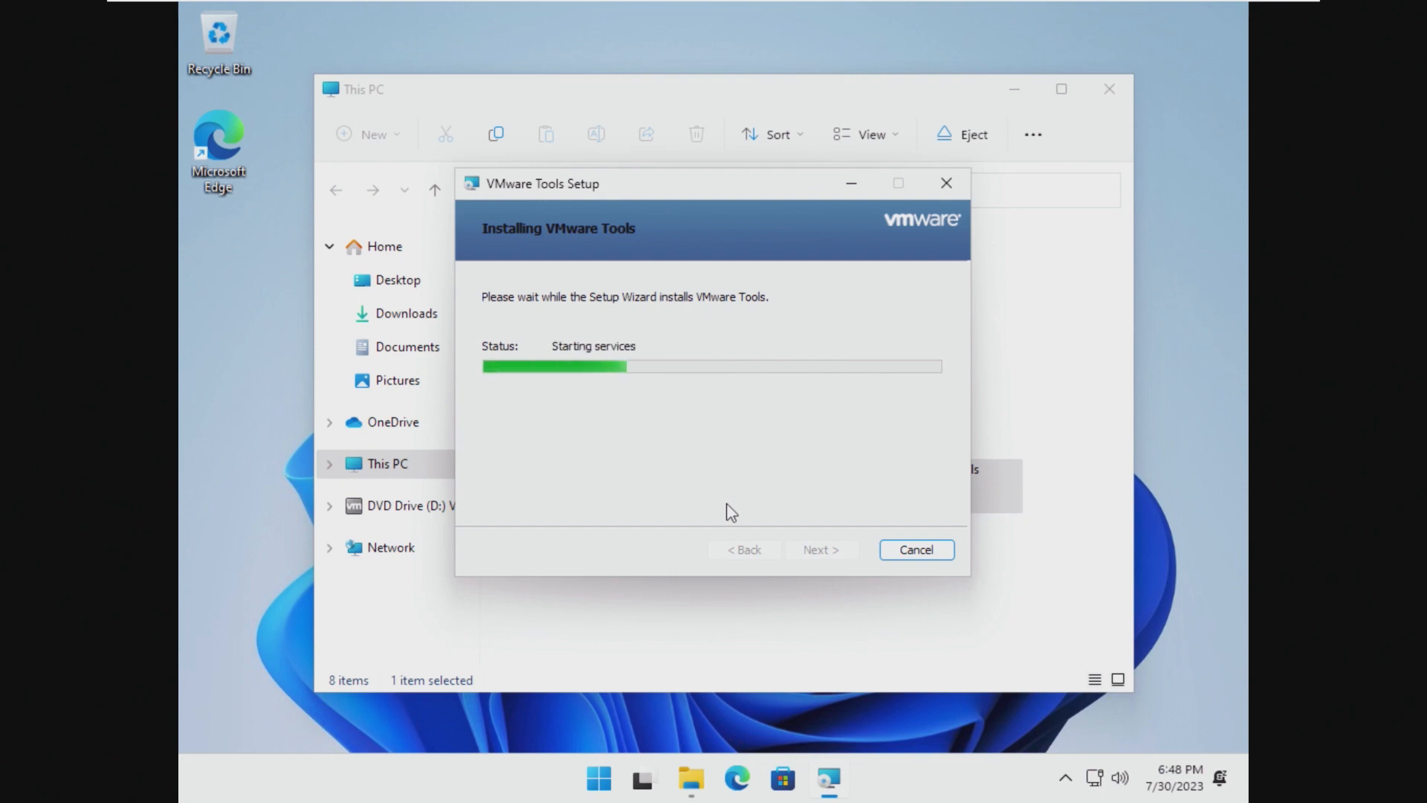
mouse_move(400, 428)
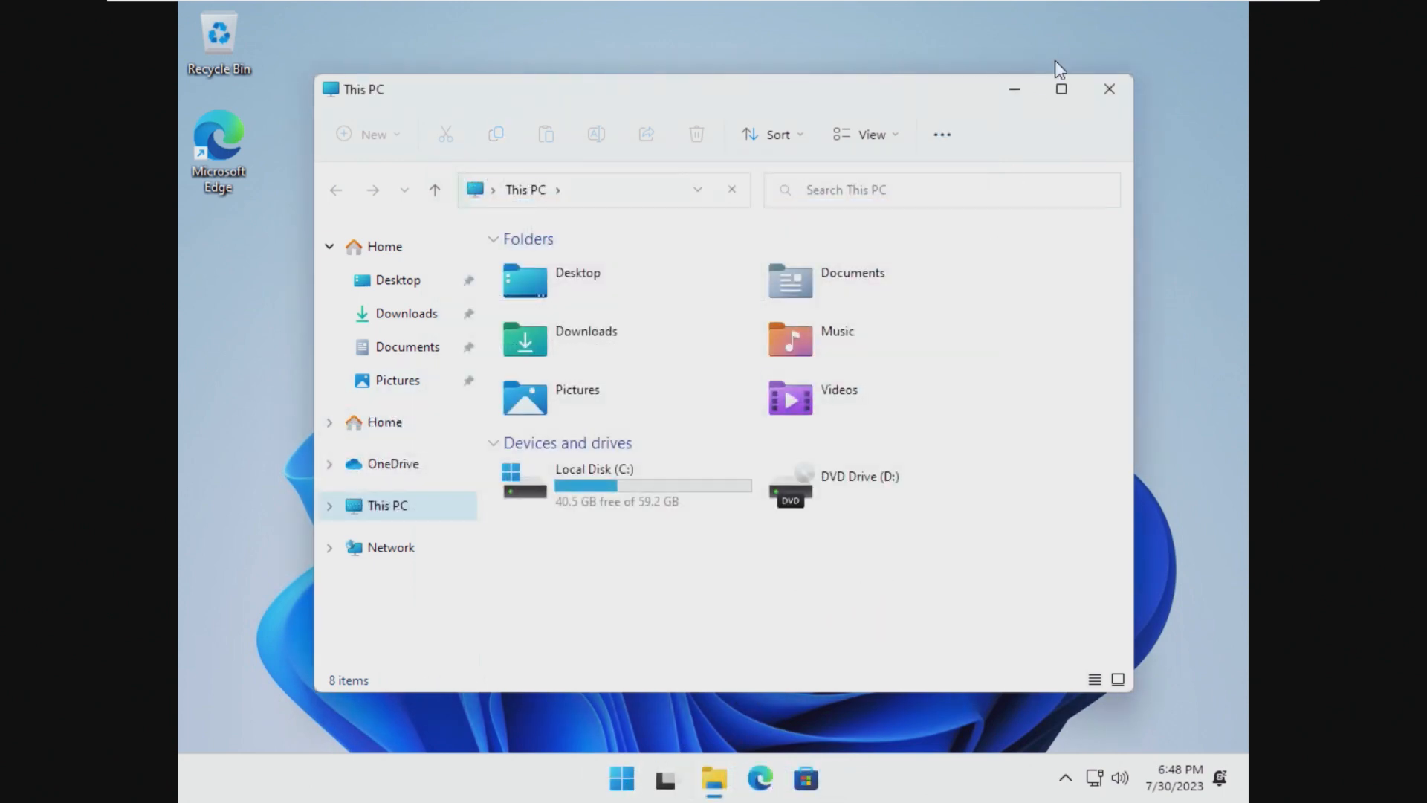
click(1107, 88)
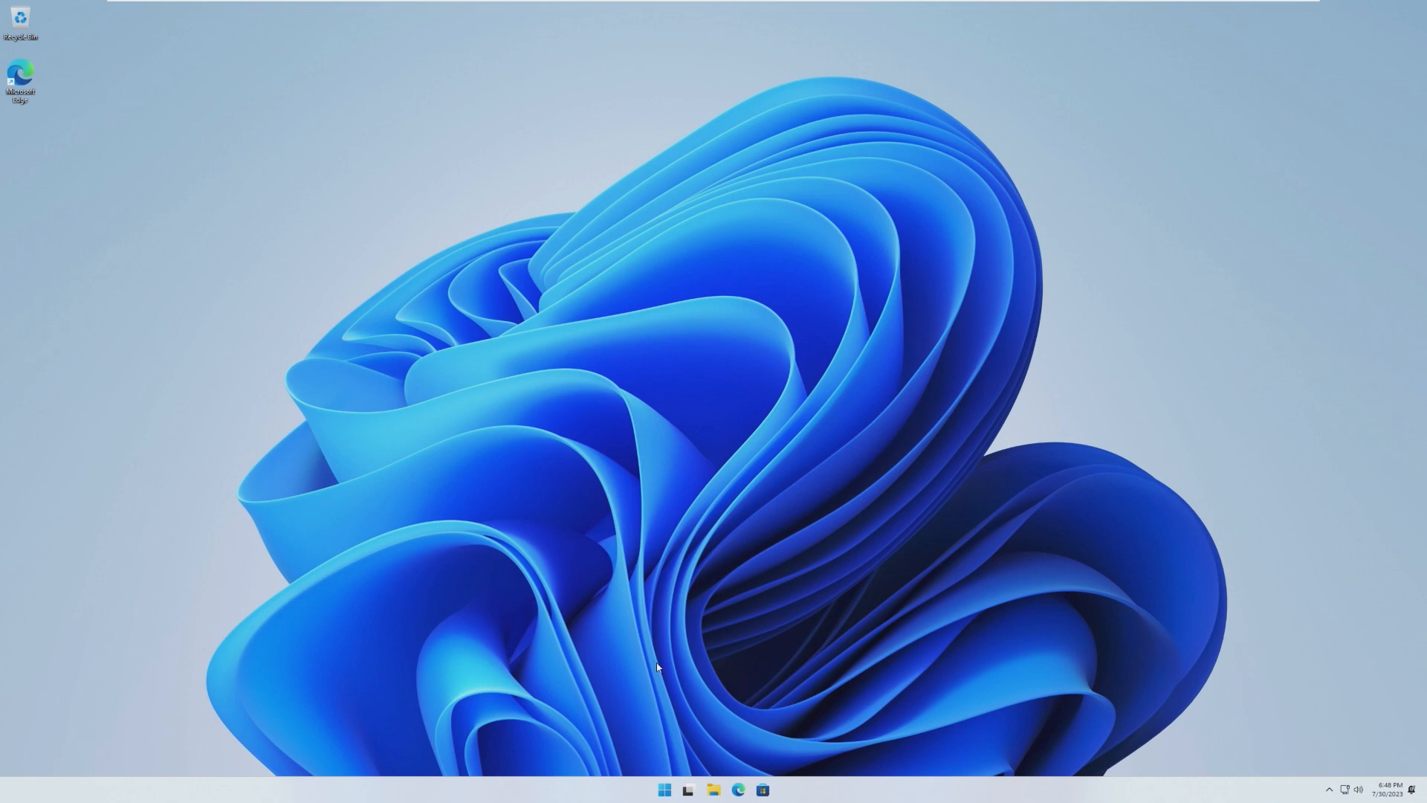
mouse_move(661, 728)
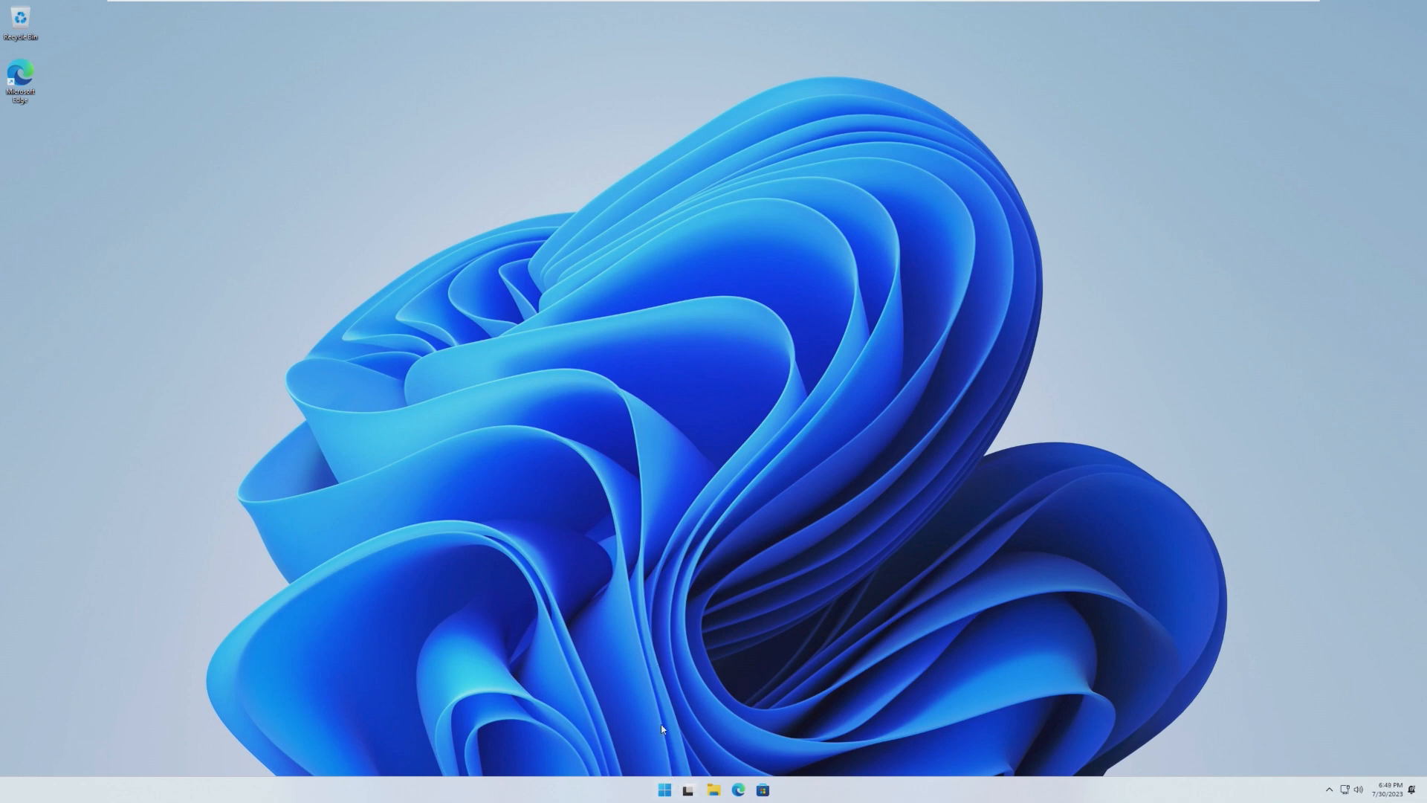
mouse_move(688, 785)
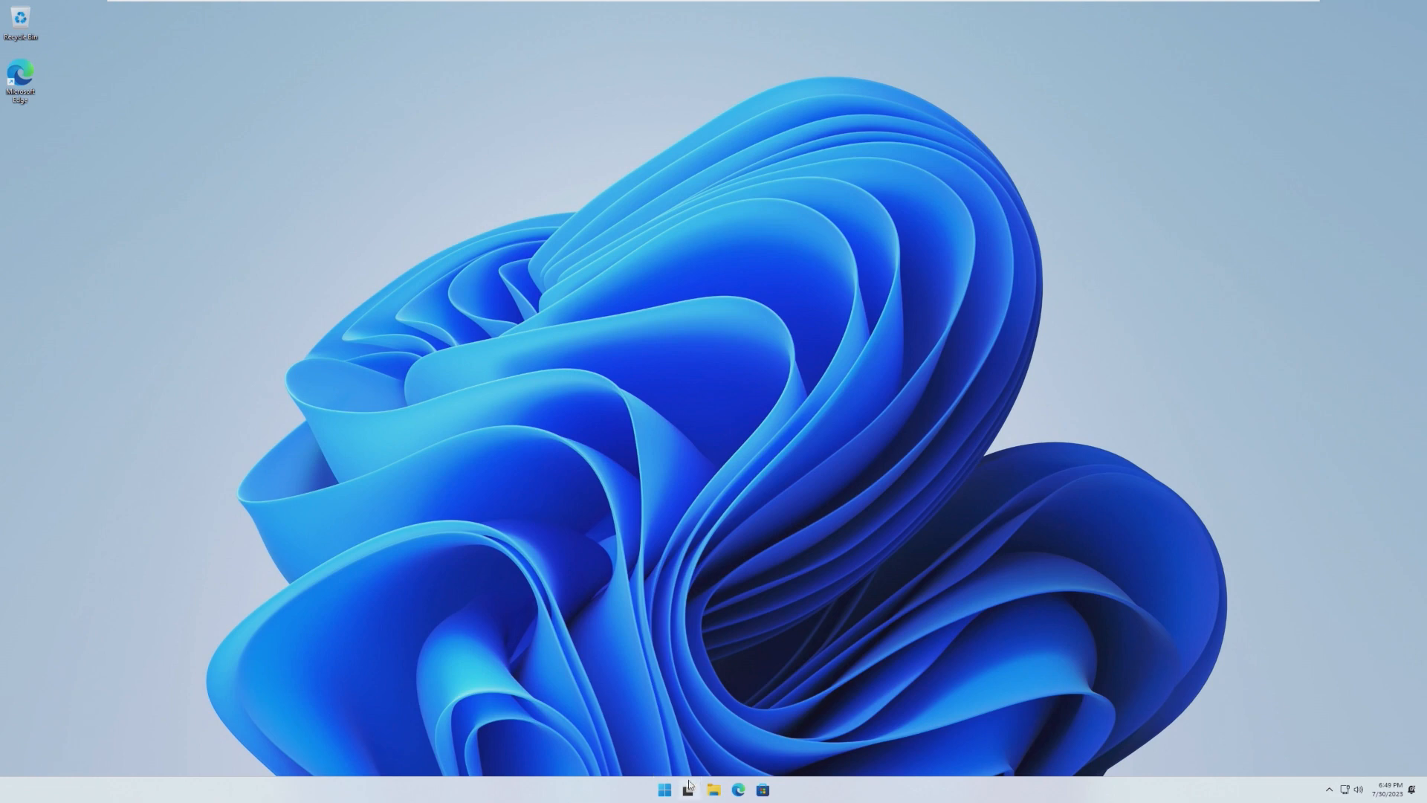
click(686, 790)
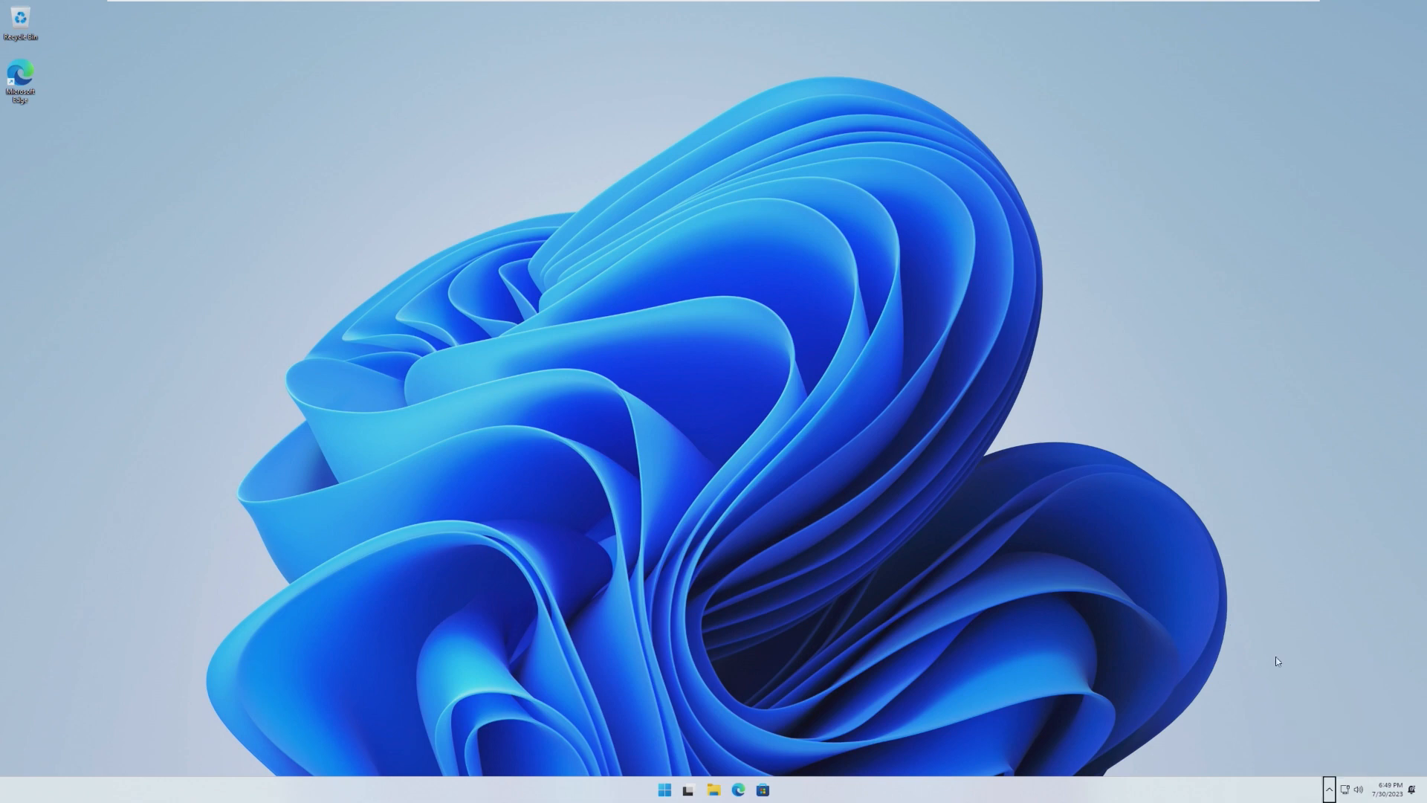
mouse_move(1327, 787)
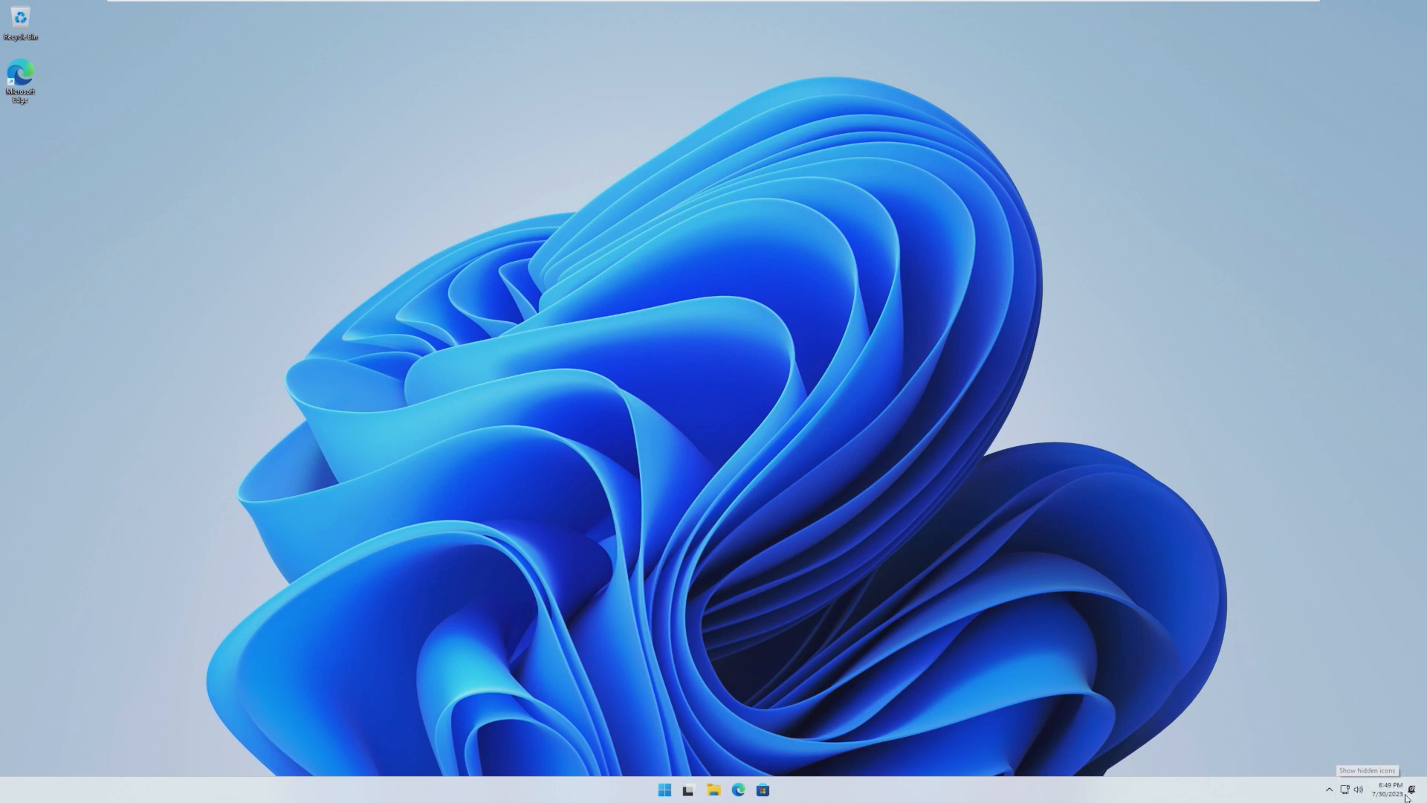
mouse_move(571, 743)
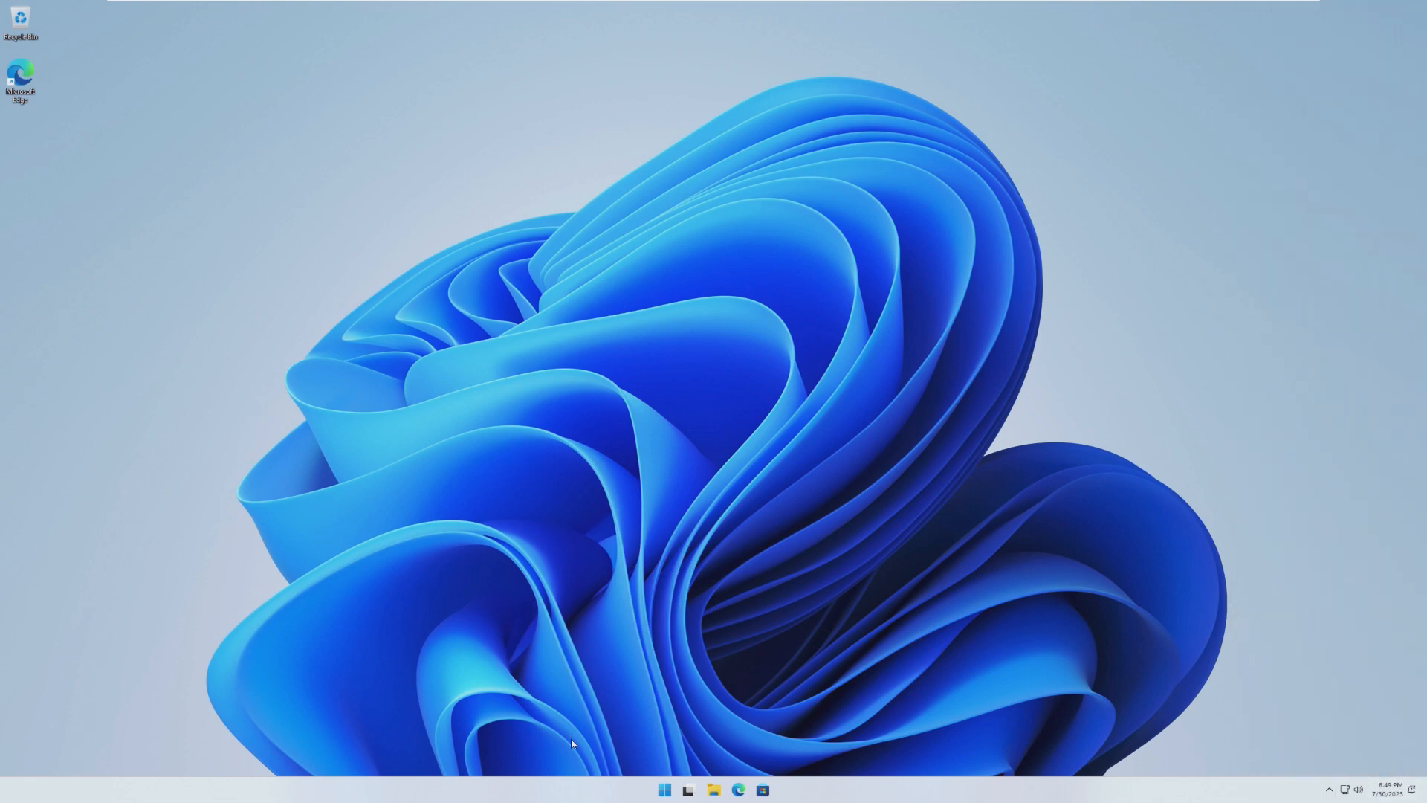
Step: Browse the Start All apps list to Windows Tools, view This PC and close it
click(665, 789)
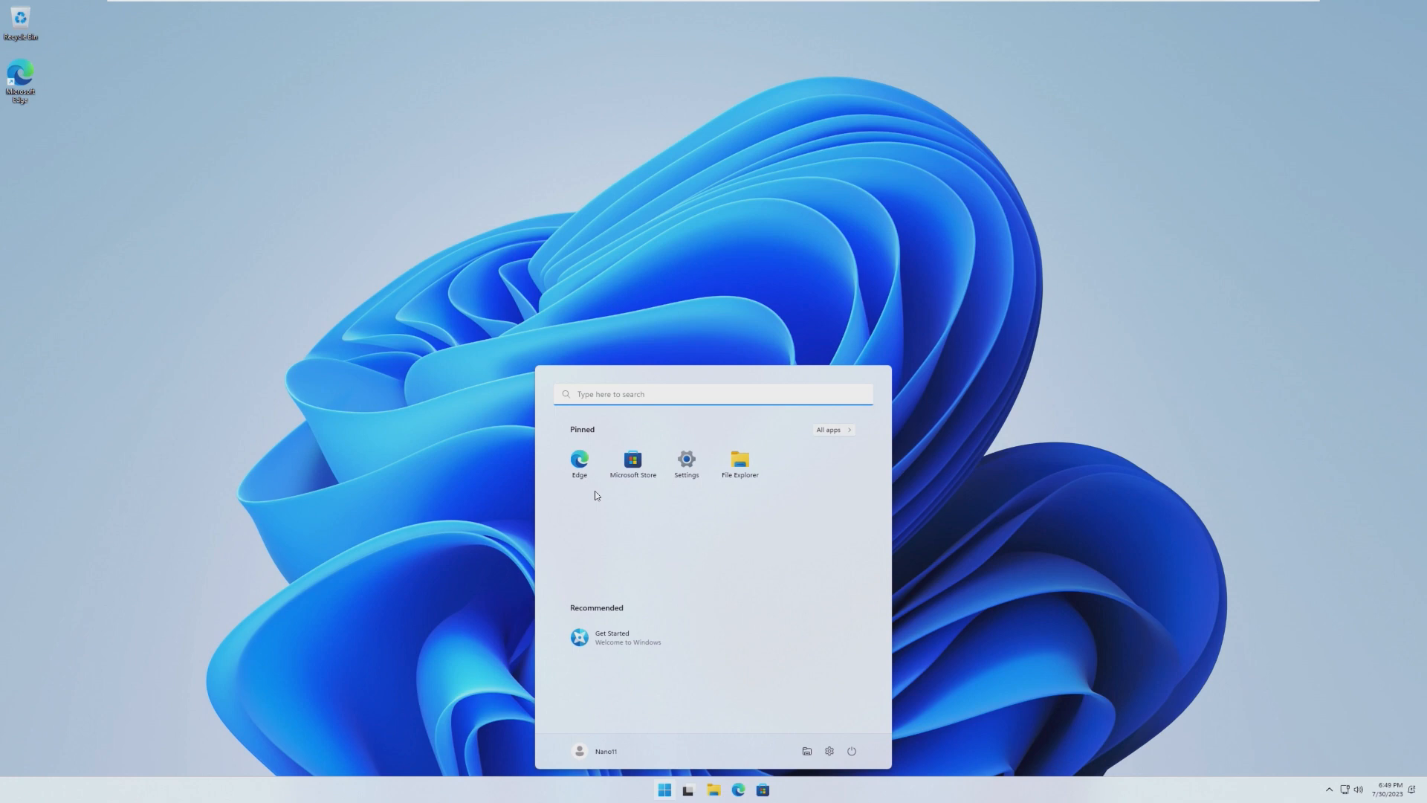
mouse_move(634, 464)
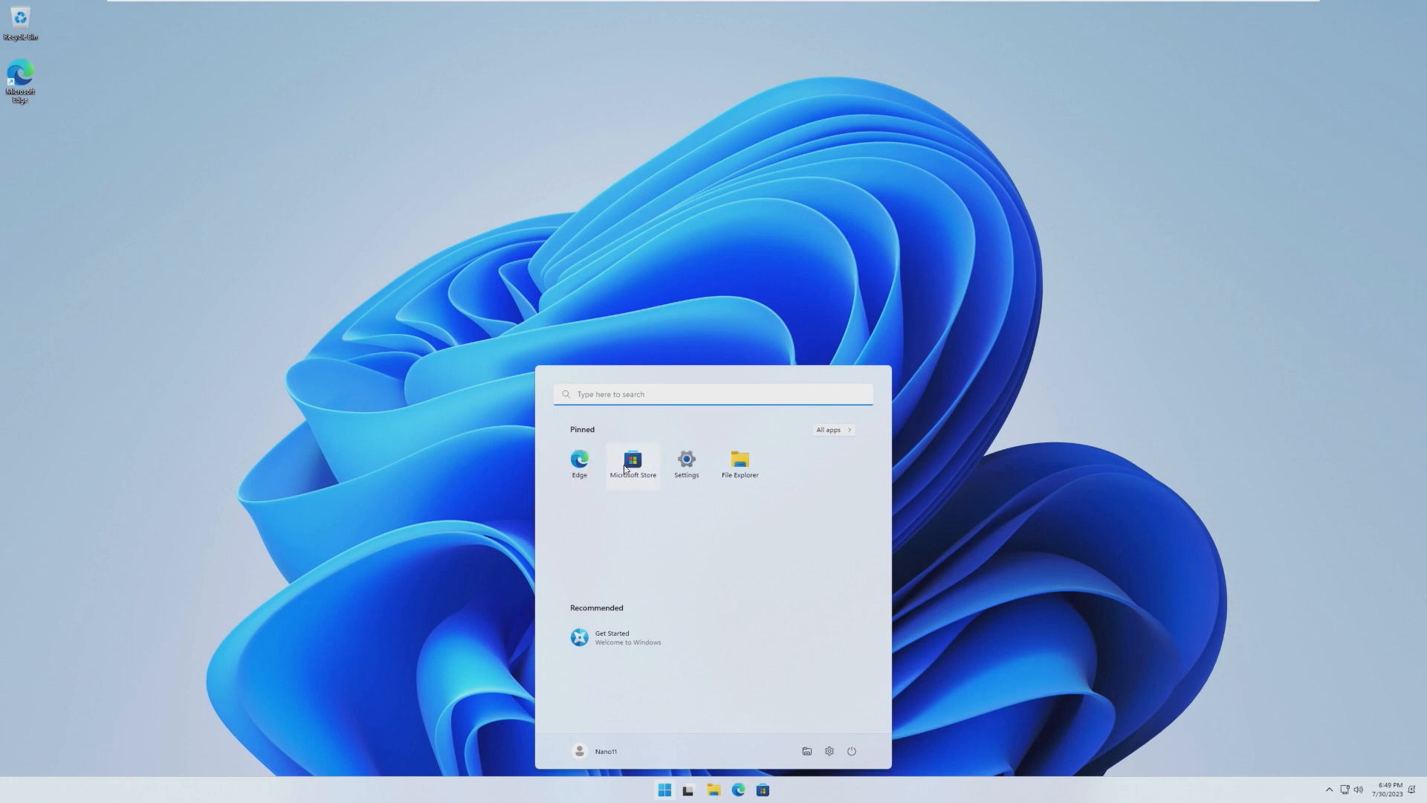
click(830, 428)
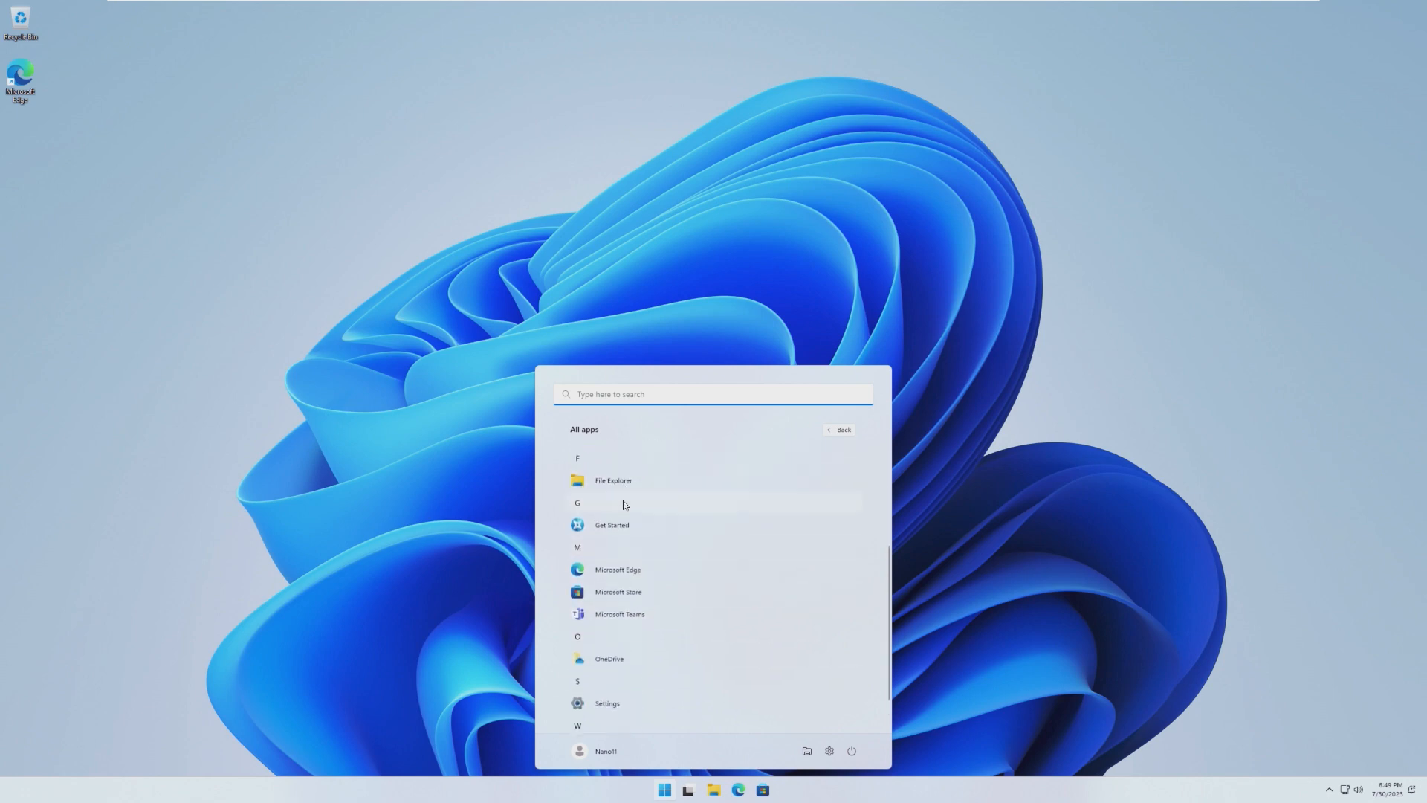
scroll(down, 3)
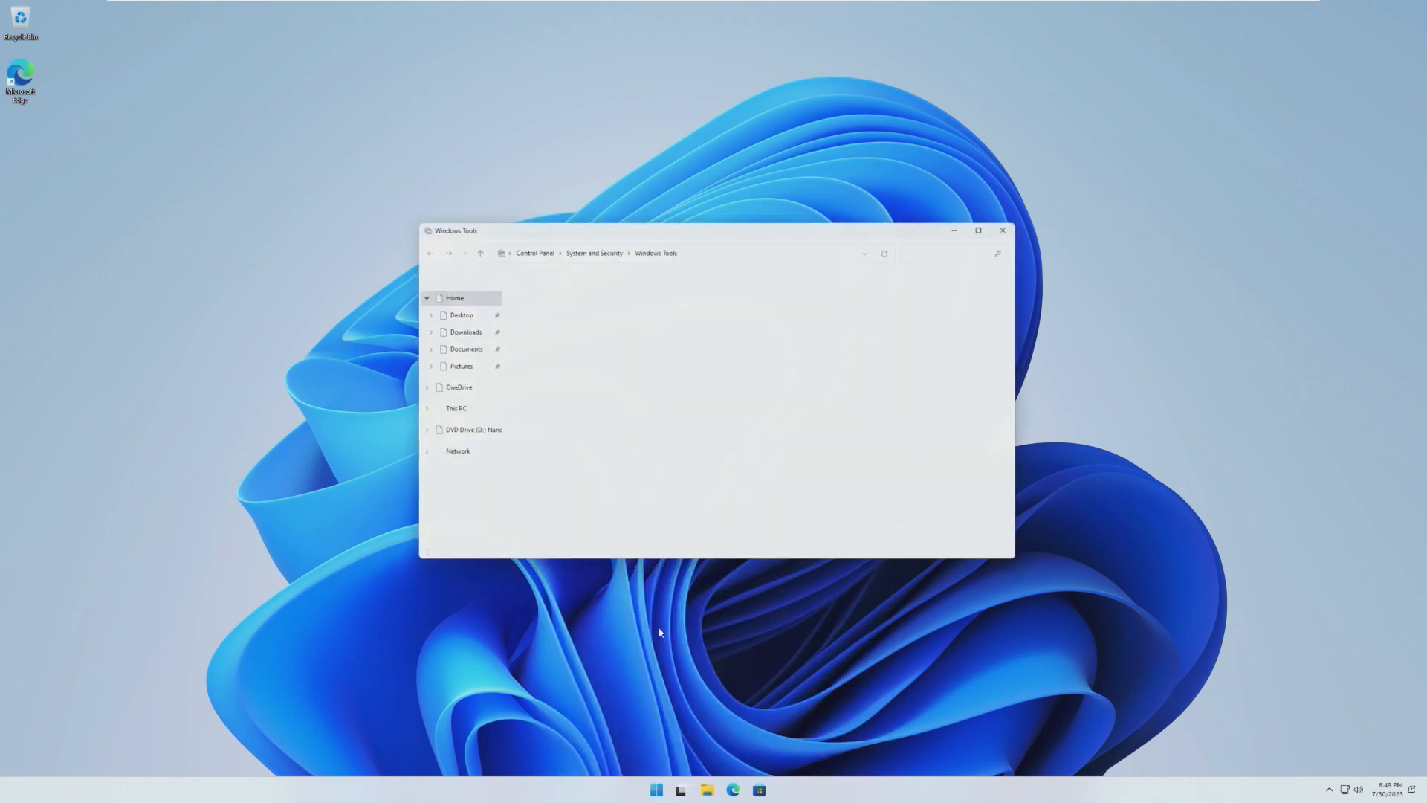
click(663, 789)
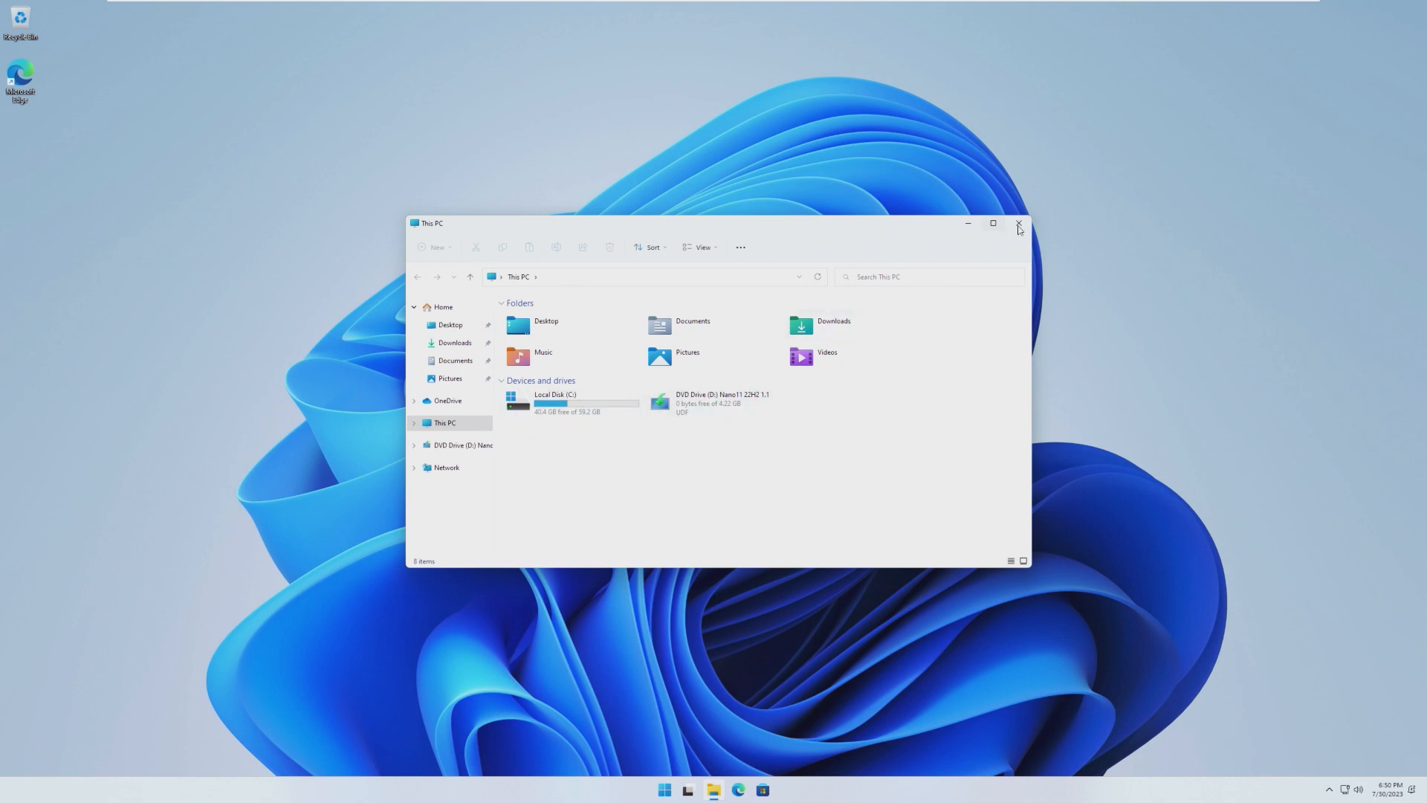
click(664, 790)
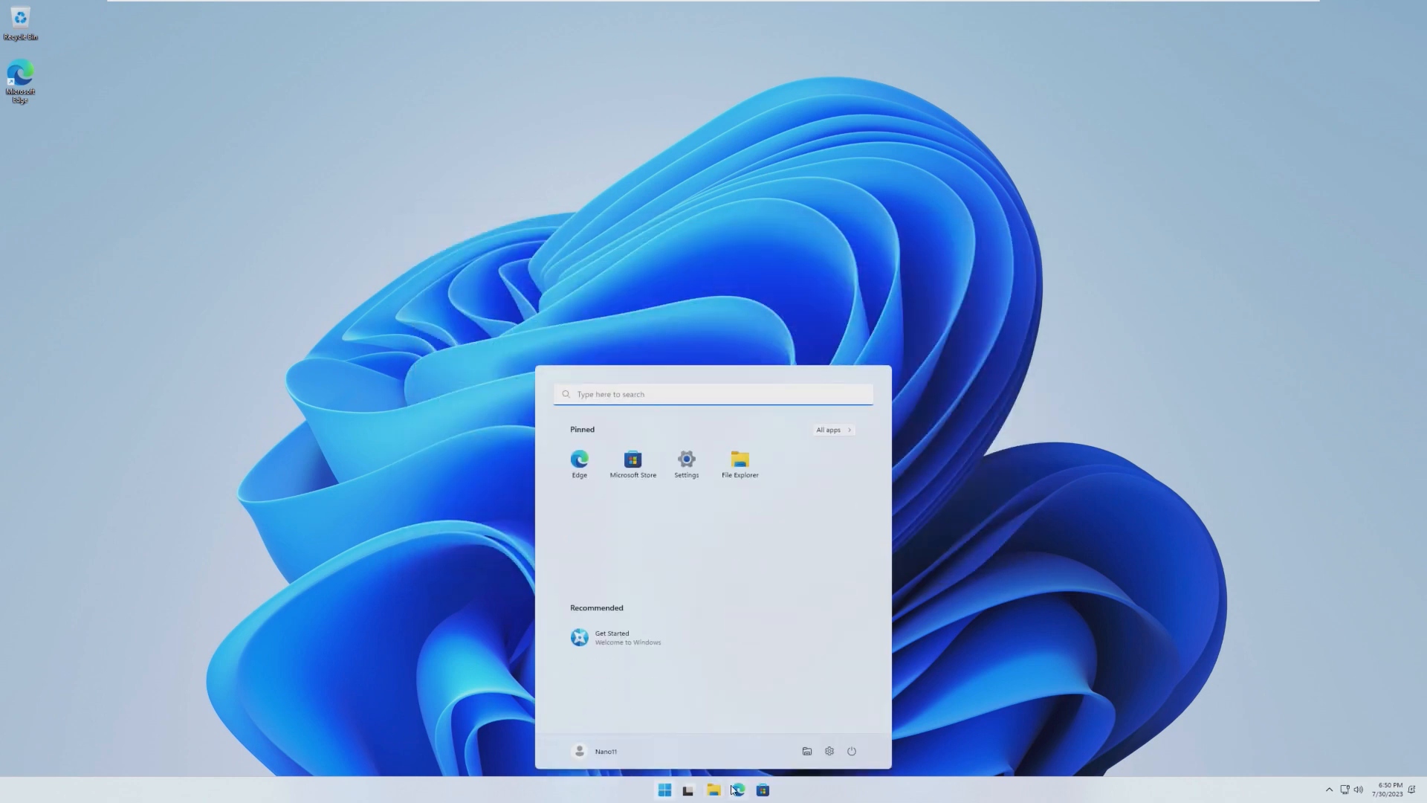
Step: Check Windows Update in Settings and start downloading all five found updates
click(685, 461)
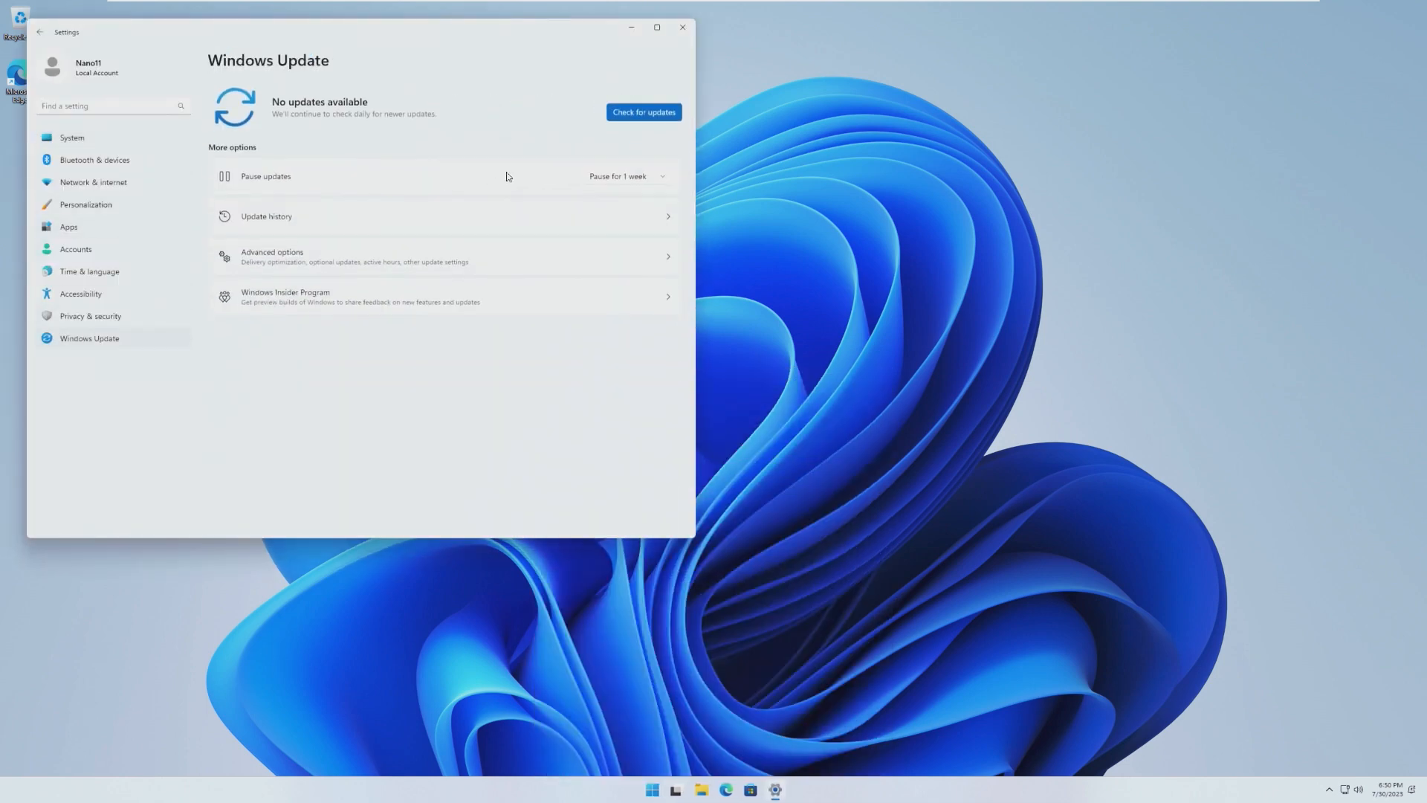
click(644, 112)
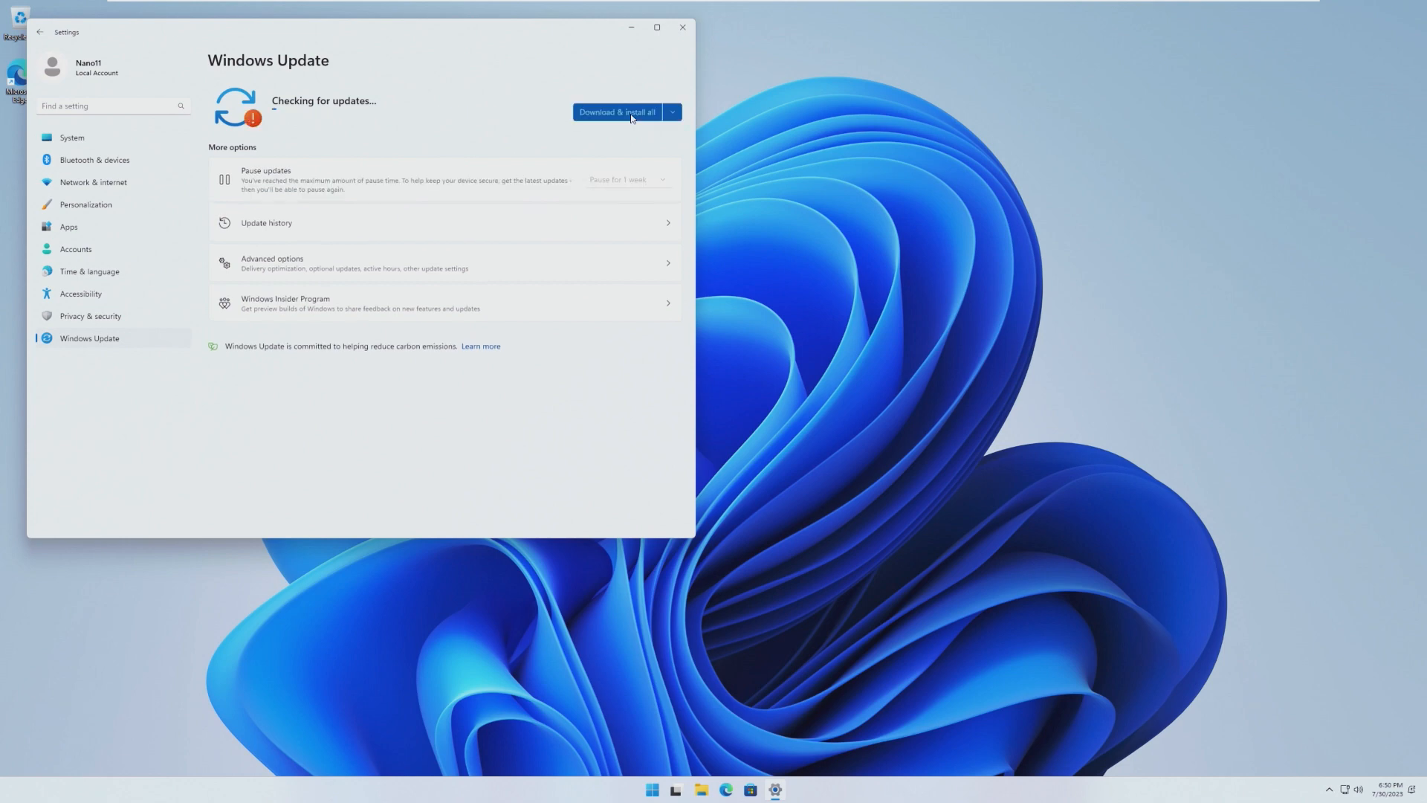
click(615, 111)
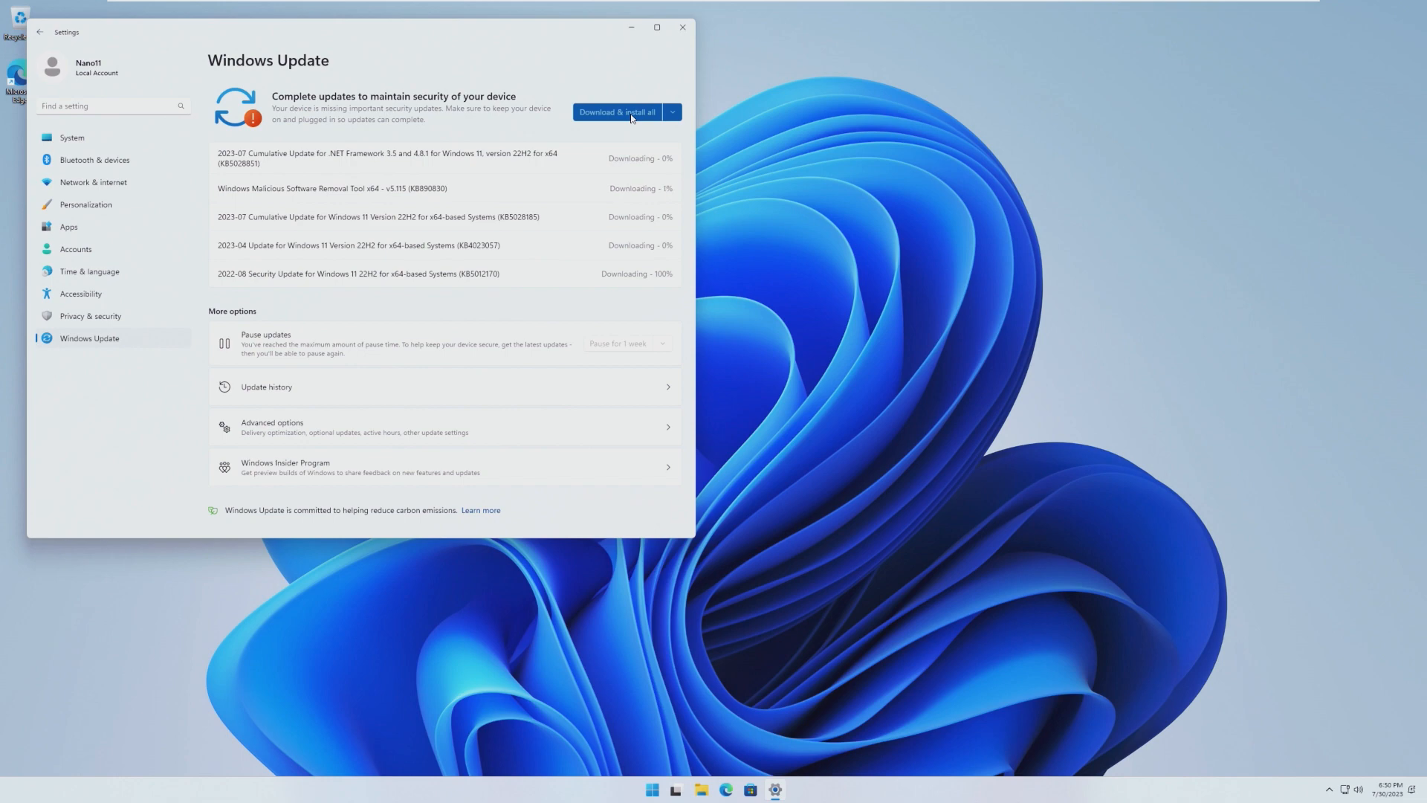
mouse_move(164, 164)
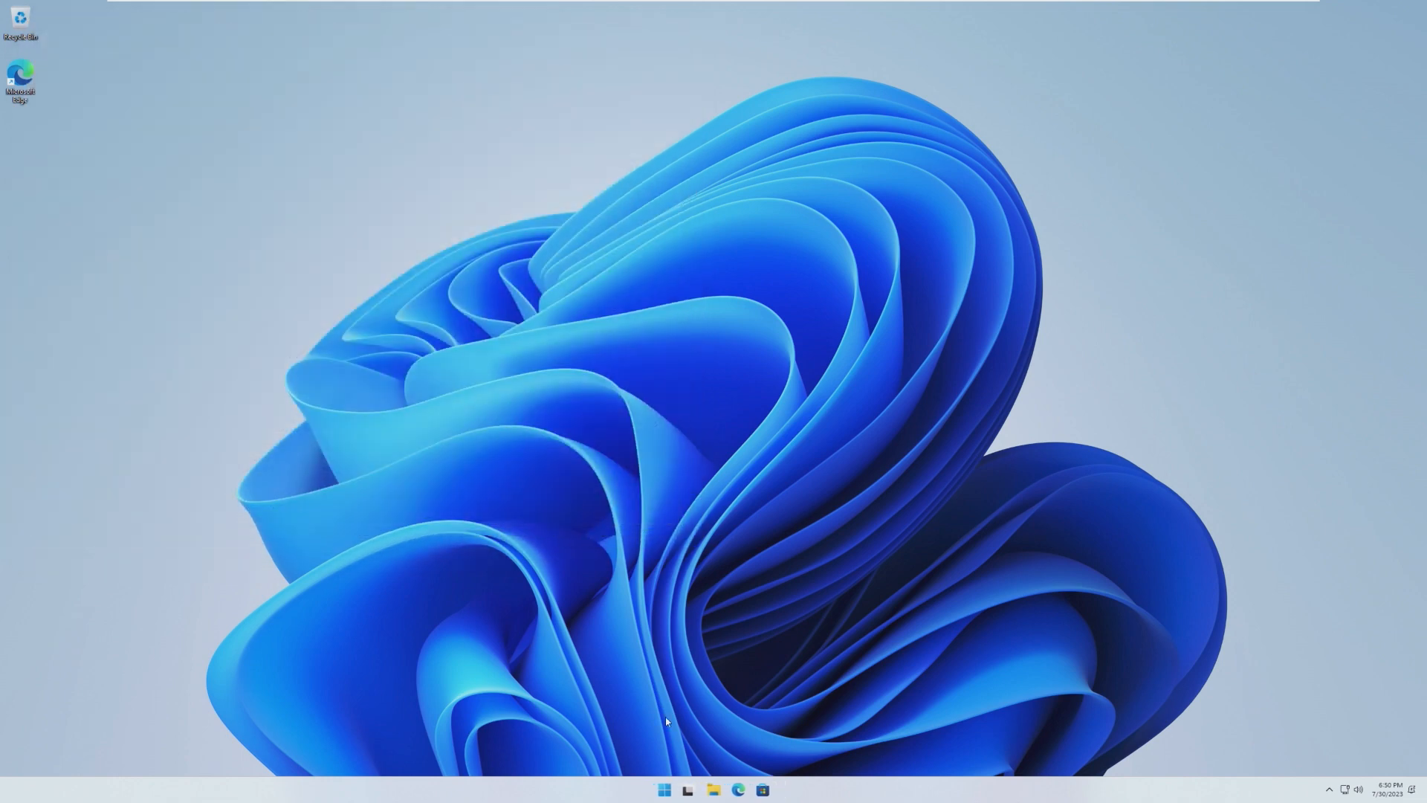
click(663, 789)
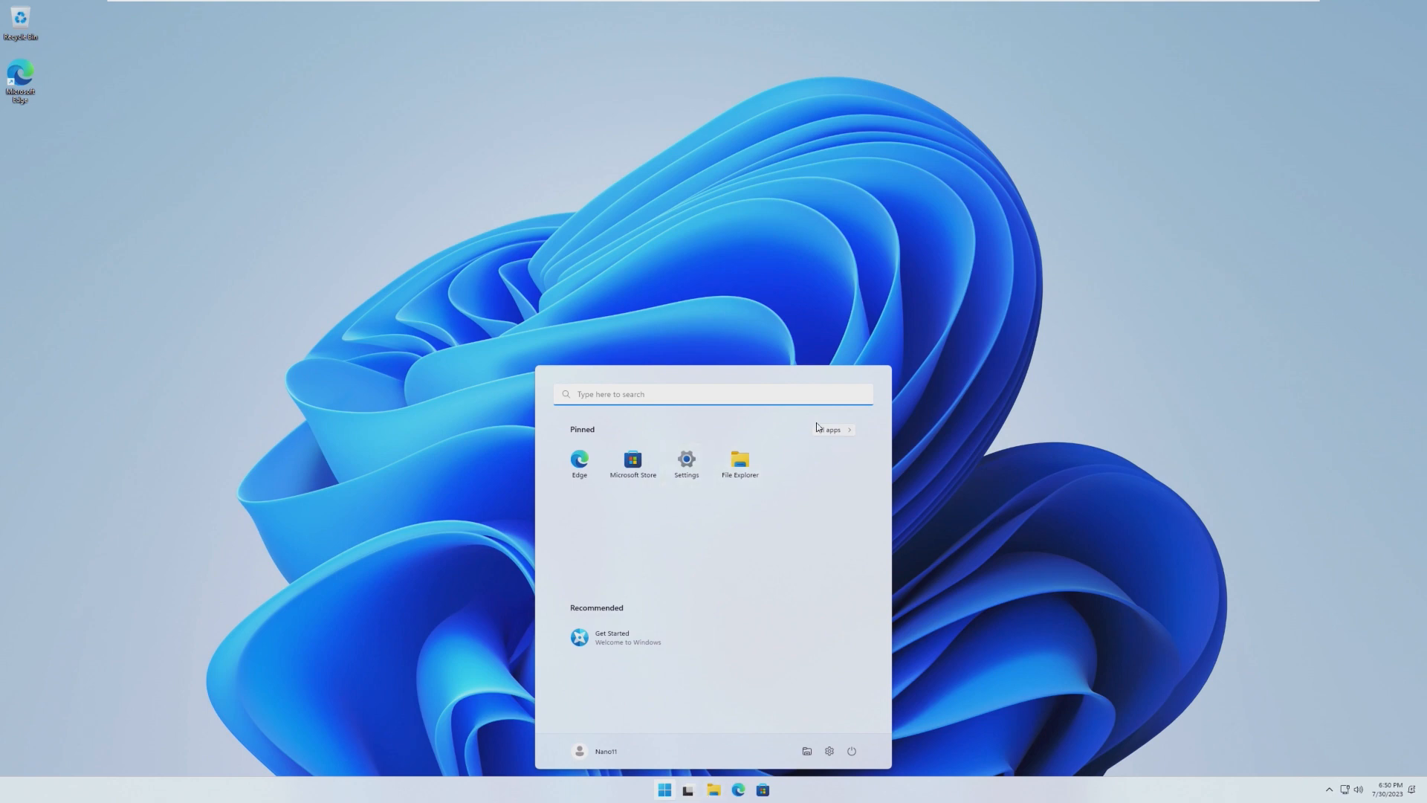
Step: Show Local Disk C in File Explorer, glance at Manage Storage Spaces via a 'stor' search, then search again
click(739, 464)
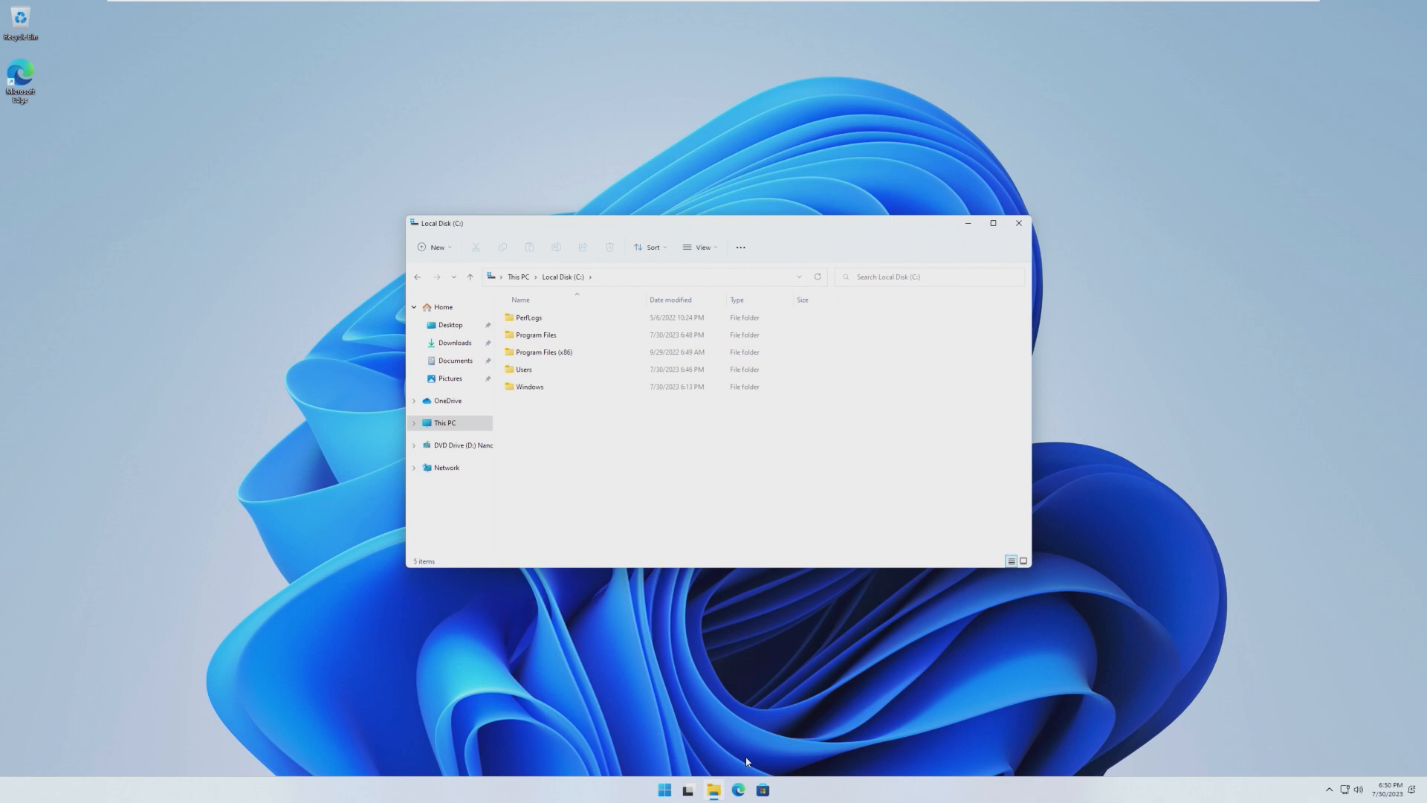
text(stor)
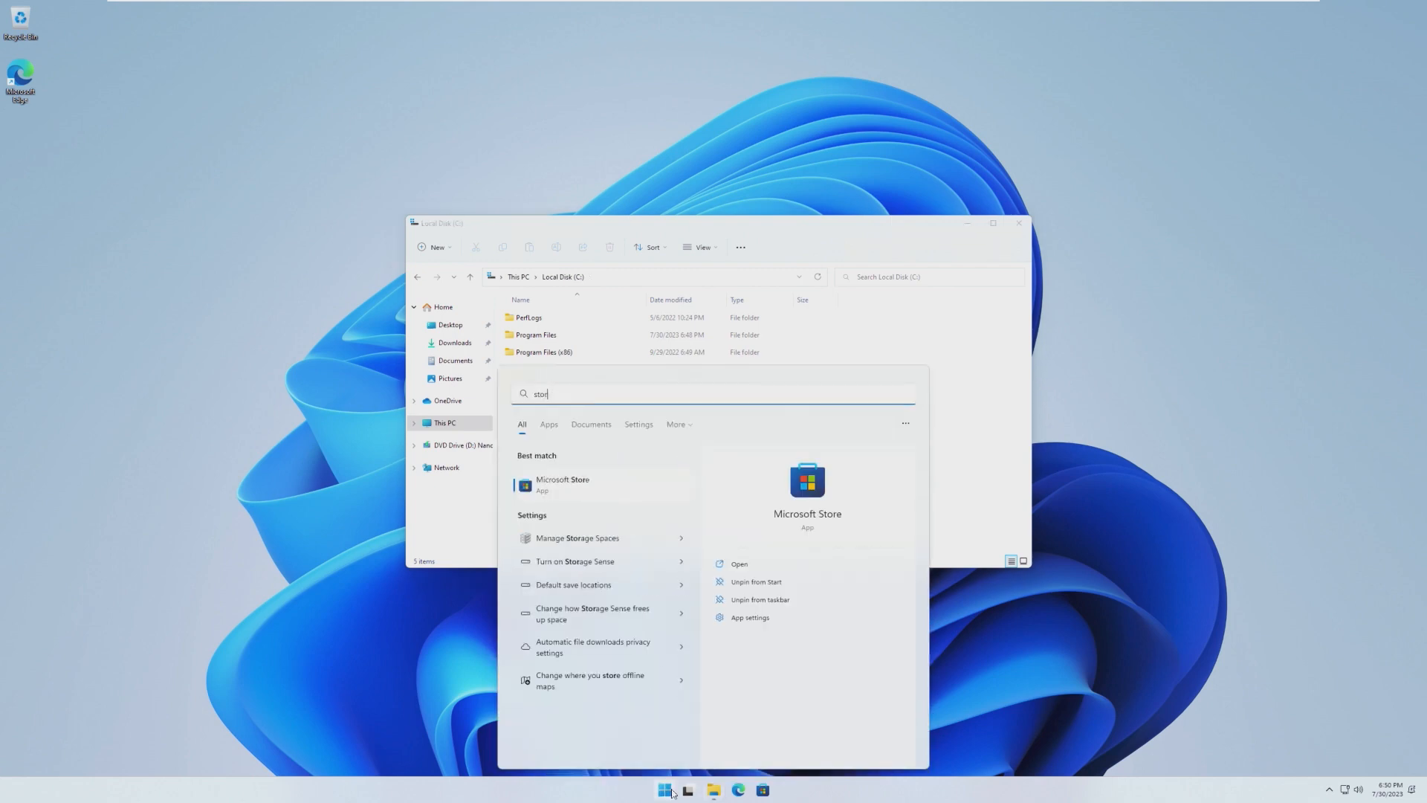
click(577, 536)
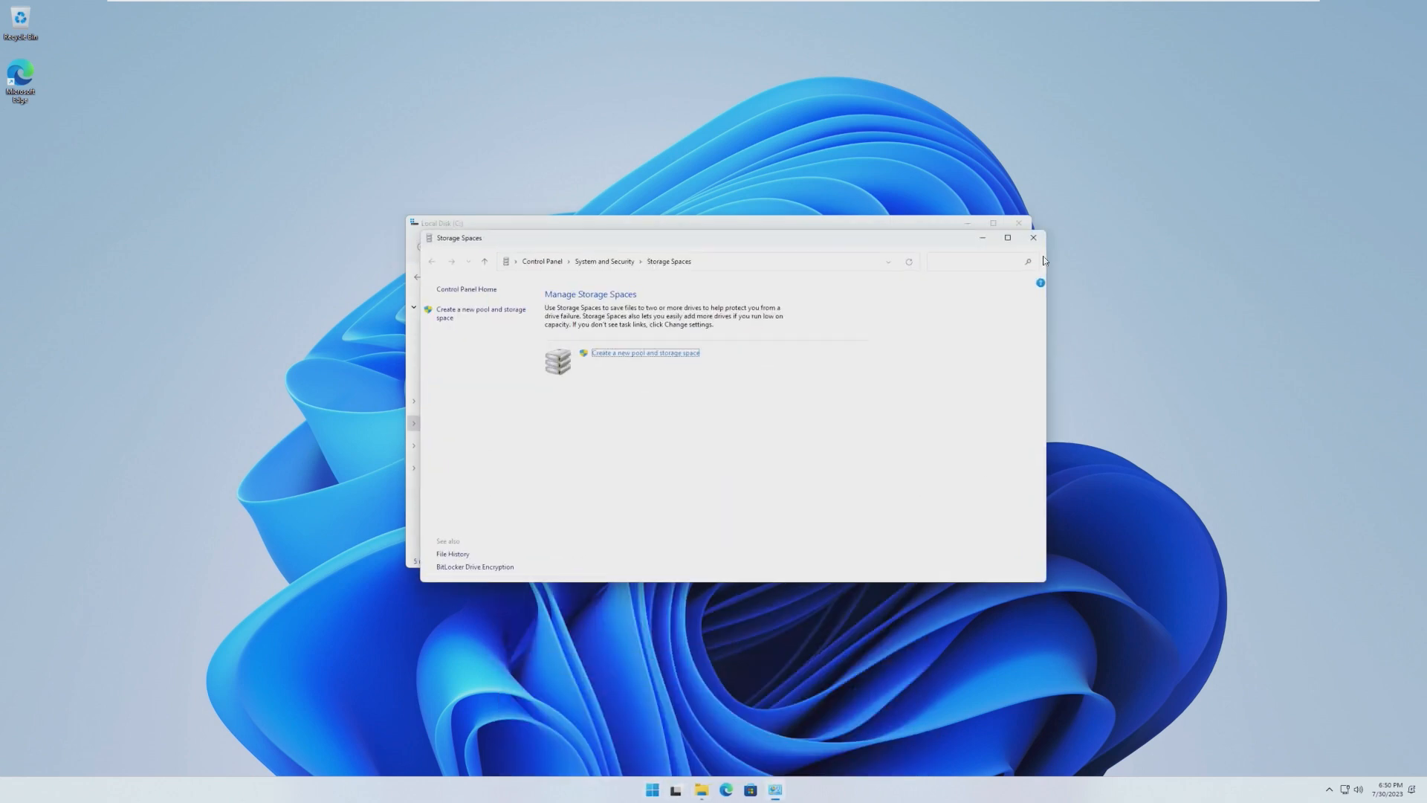
click(666, 789)
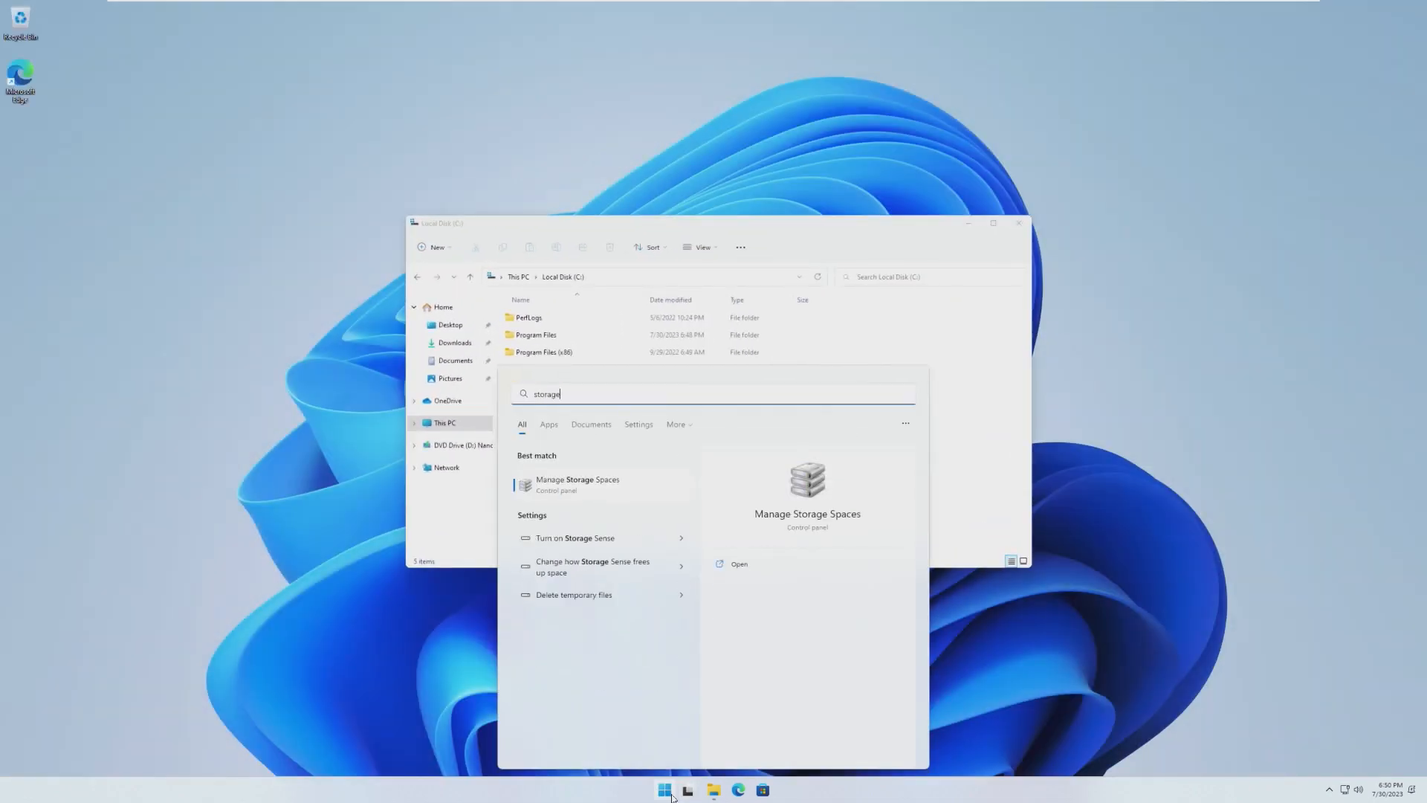
click(577, 482)
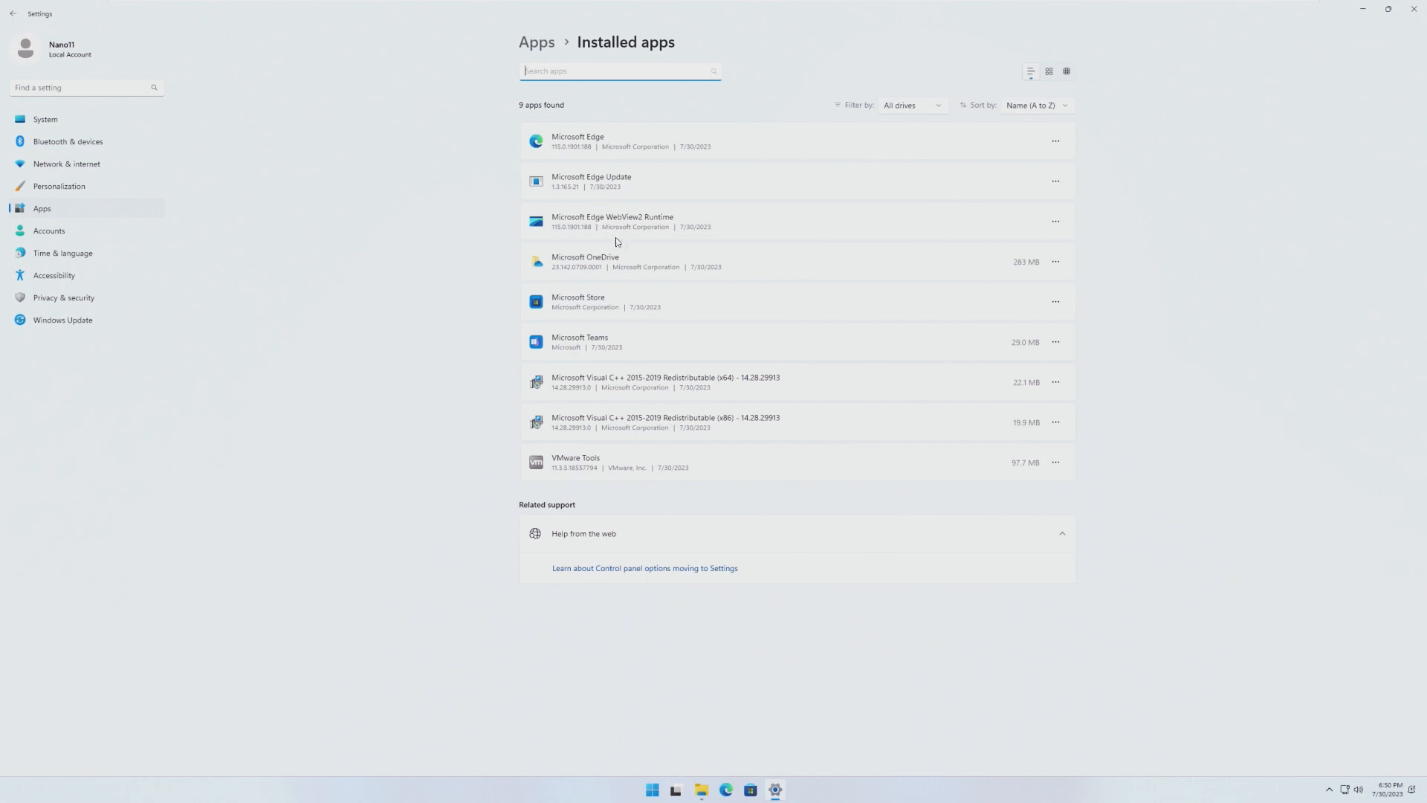
mouse_move(707, 159)
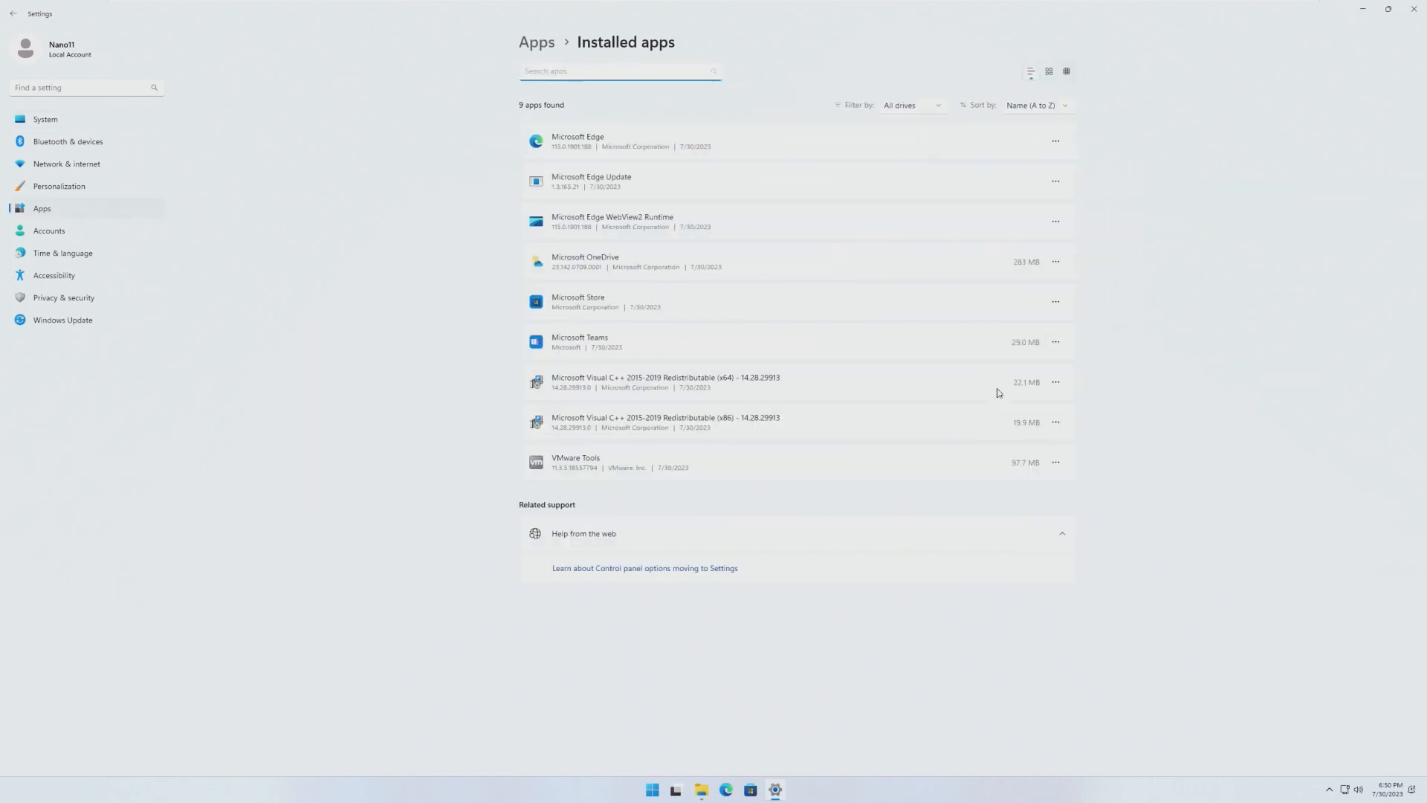
mouse_move(658, 498)
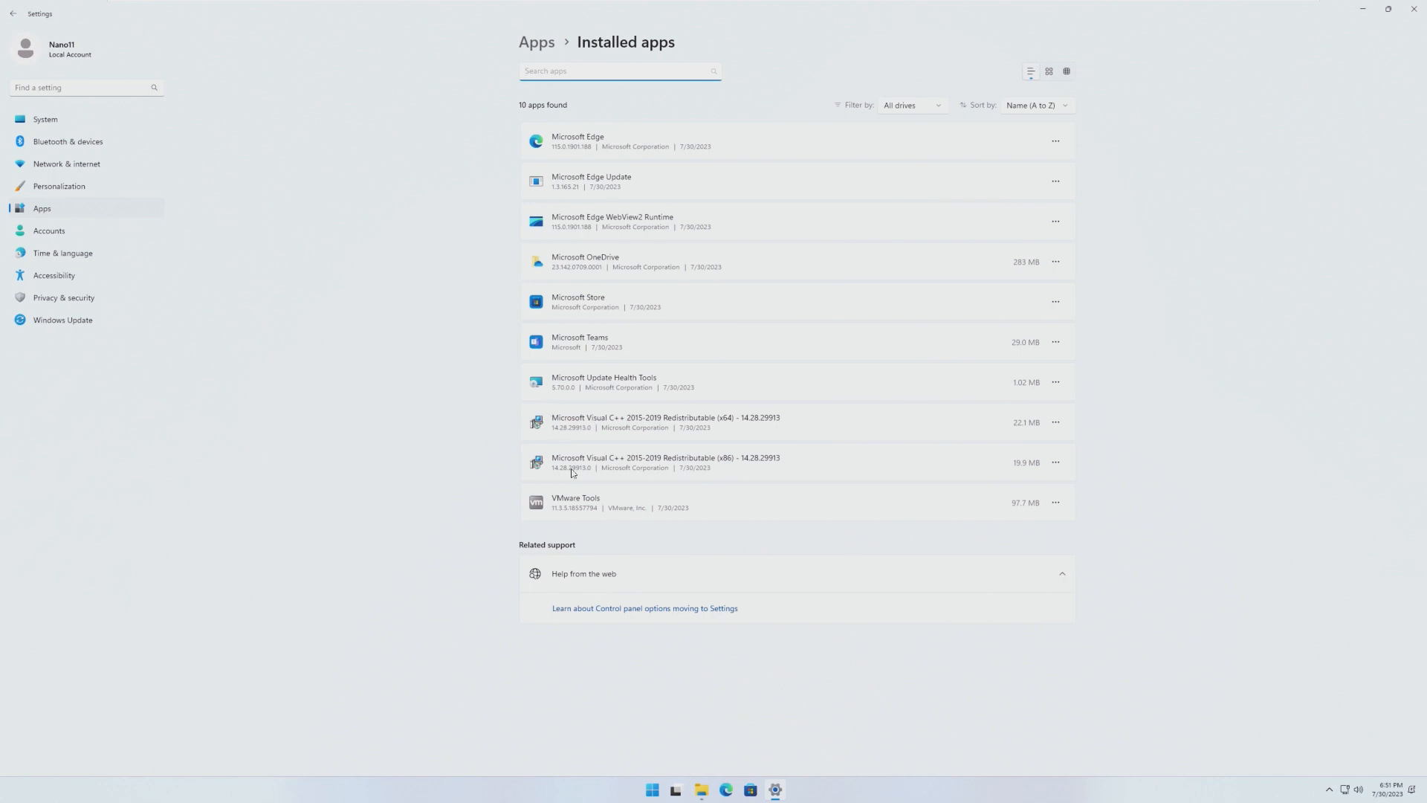
mouse_move(653, 354)
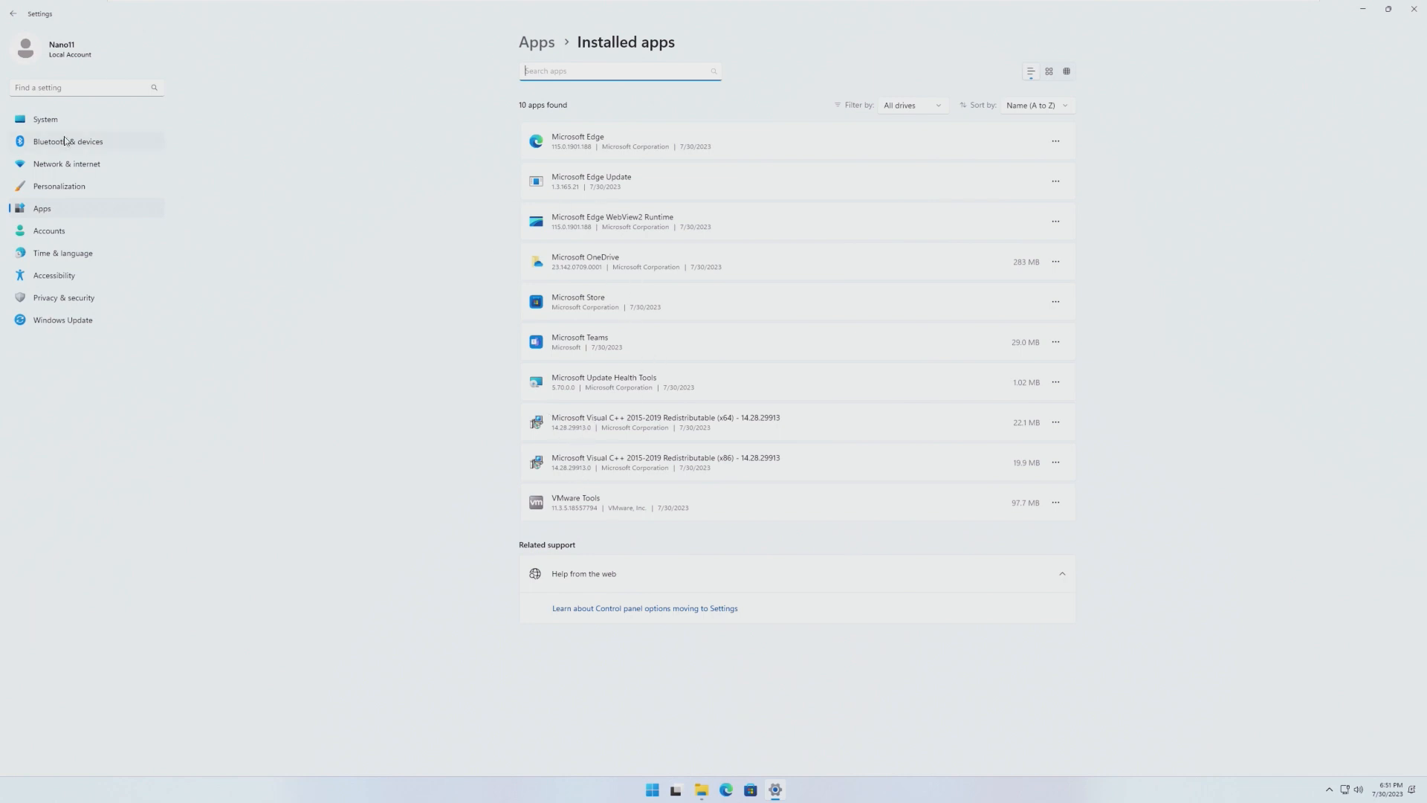
Step: Close the Settings installed apps list after reviewing its ten entries
click(67, 141)
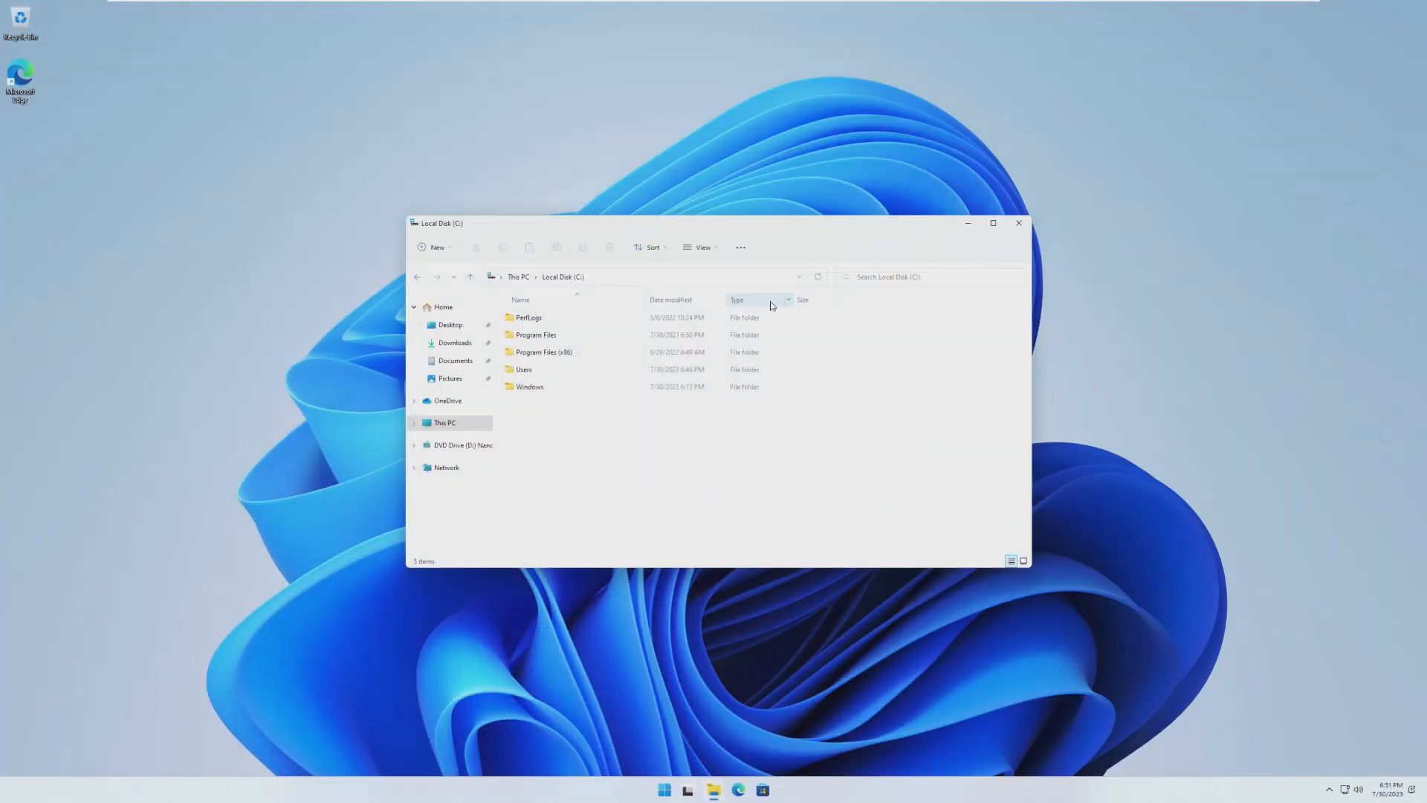
mouse_move(1088, 277)
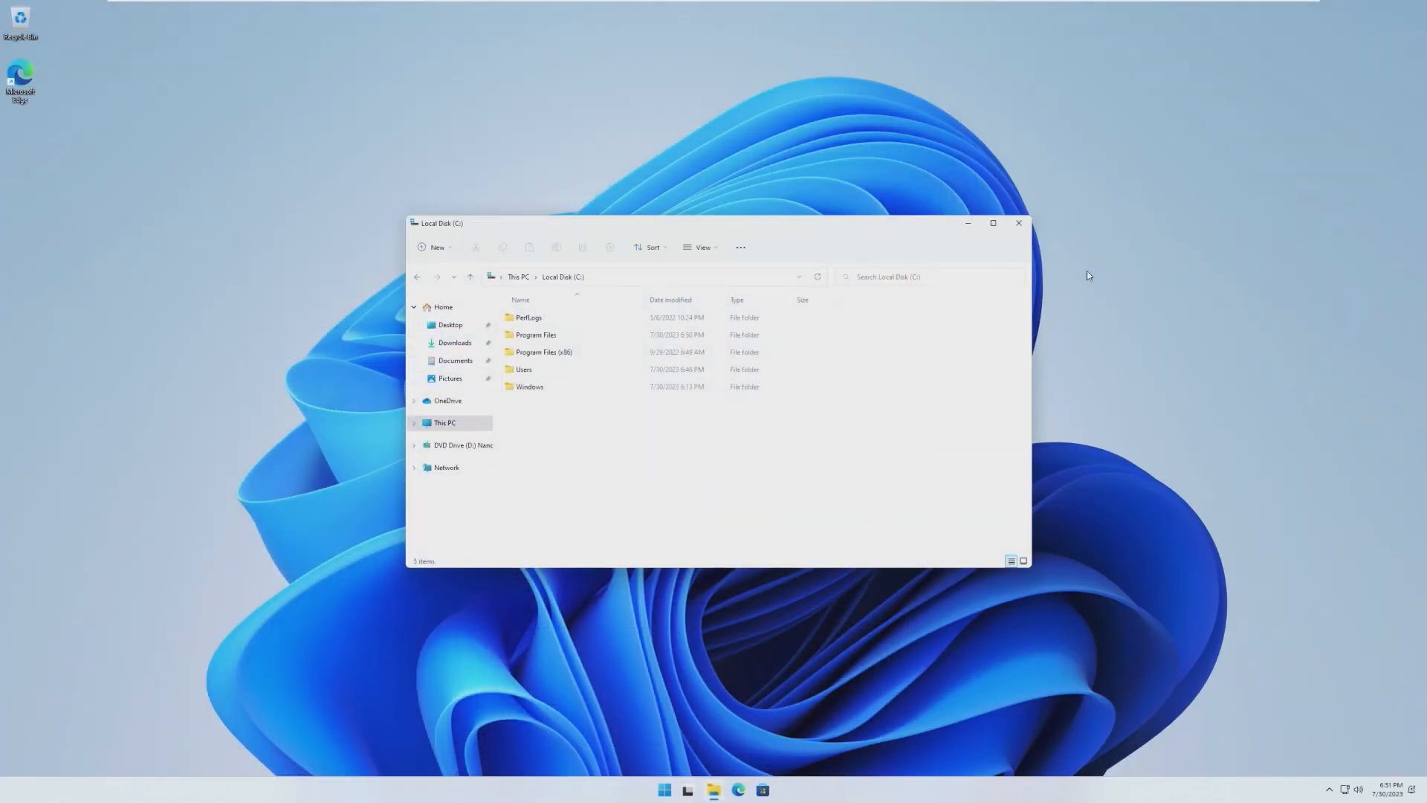
Step: Close the Local Disk C File Explorer window
click(663, 789)
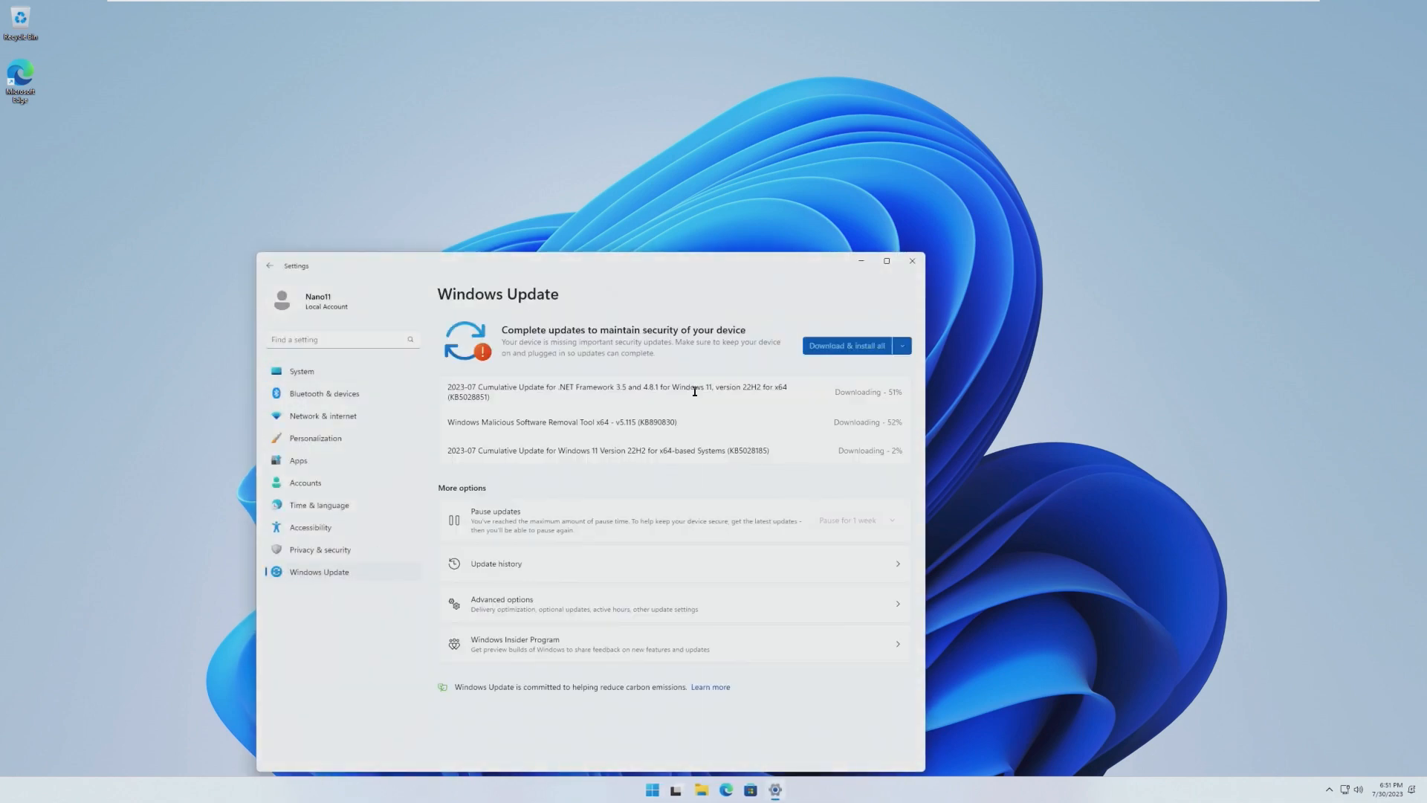
mouse_move(901, 228)
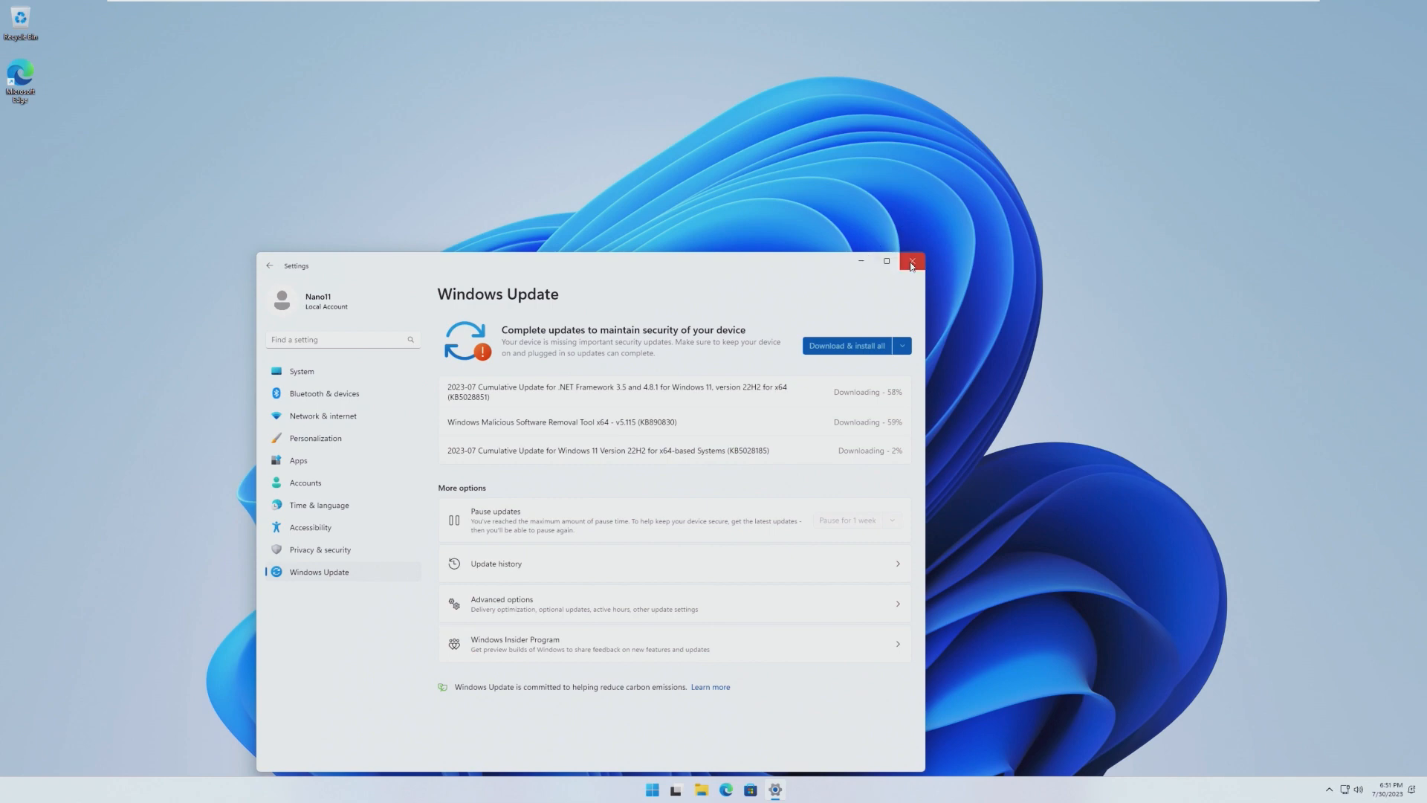
Step: Close Windows Update after checking the three downloading updates
click(913, 262)
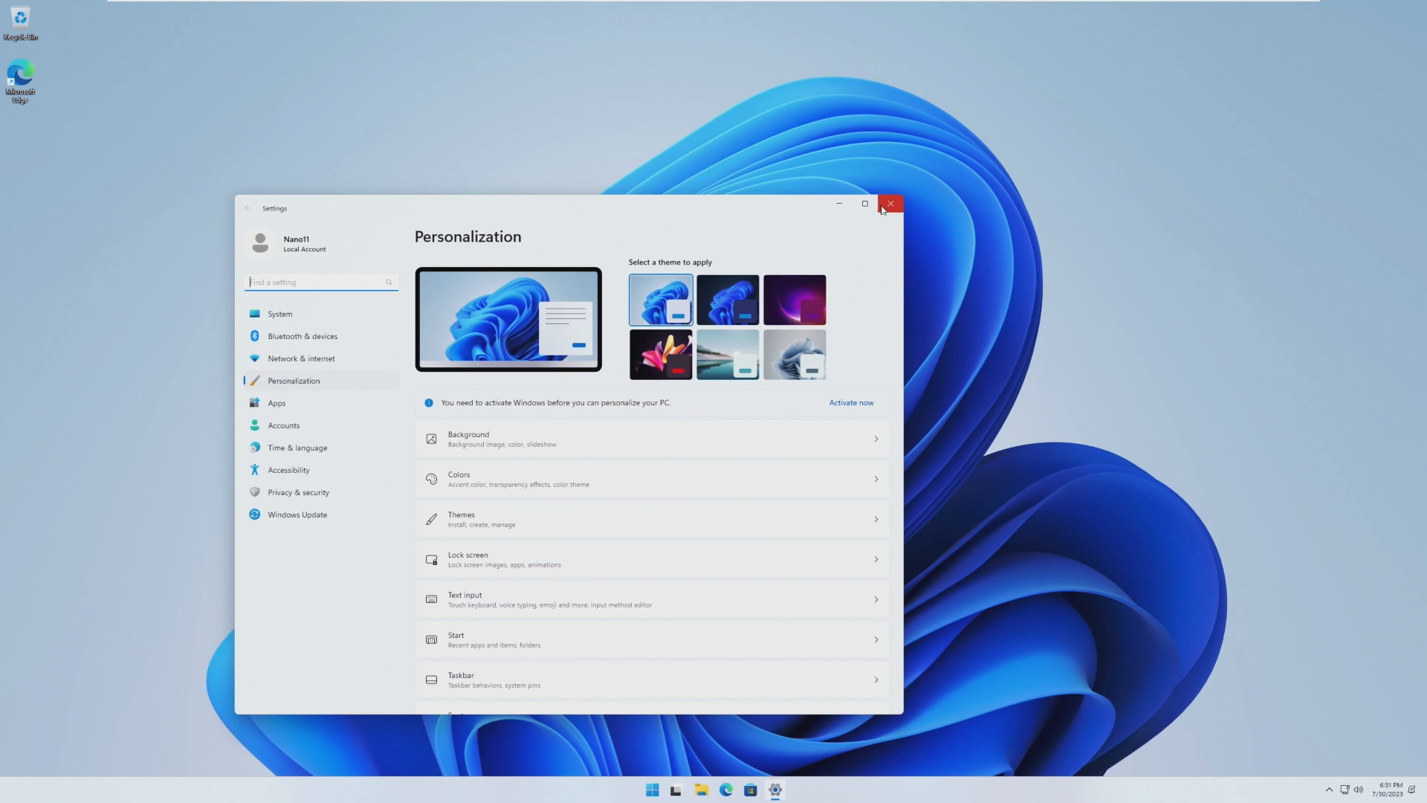
mouse_move(889, 204)
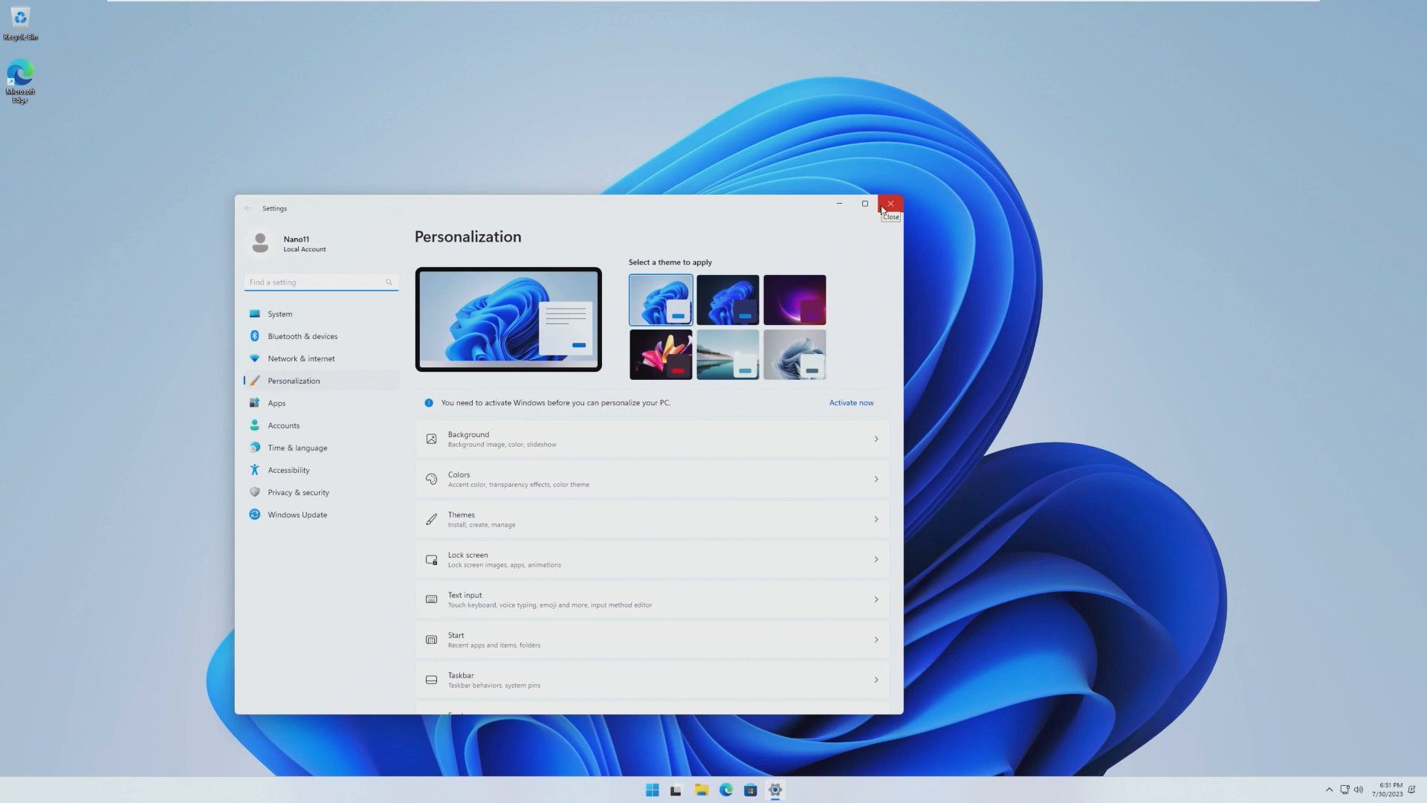